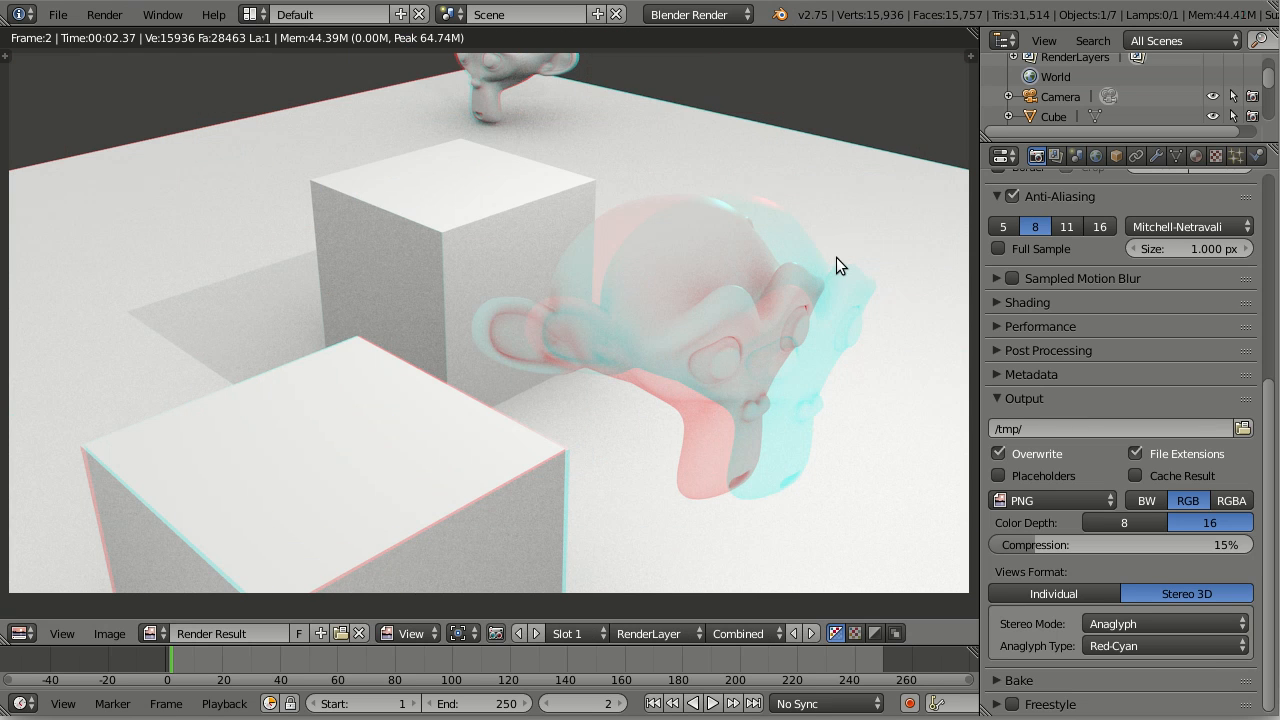
{"action": "mouse_move", "coordinate": [156, 14]}
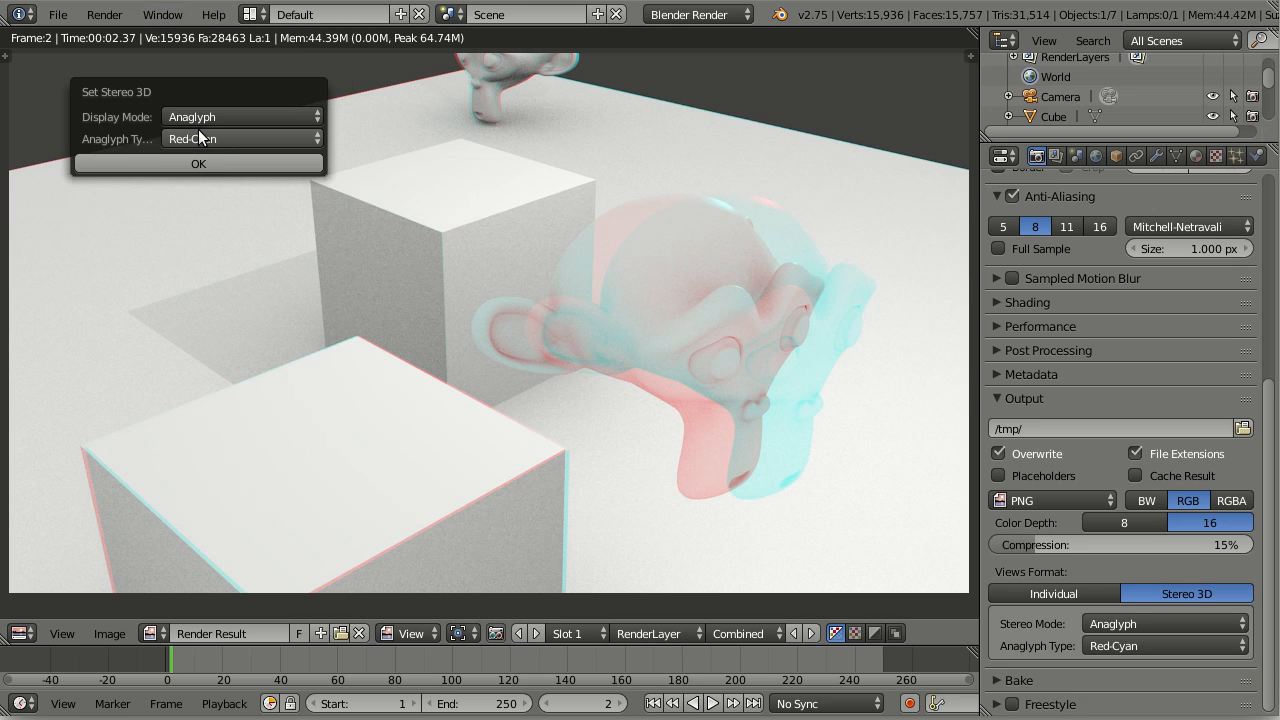
Keep the red-cyan anaglyph, turn off Stereo 3D display, and show the left view.
{"action": "left_click", "coordinate": [198, 163]}
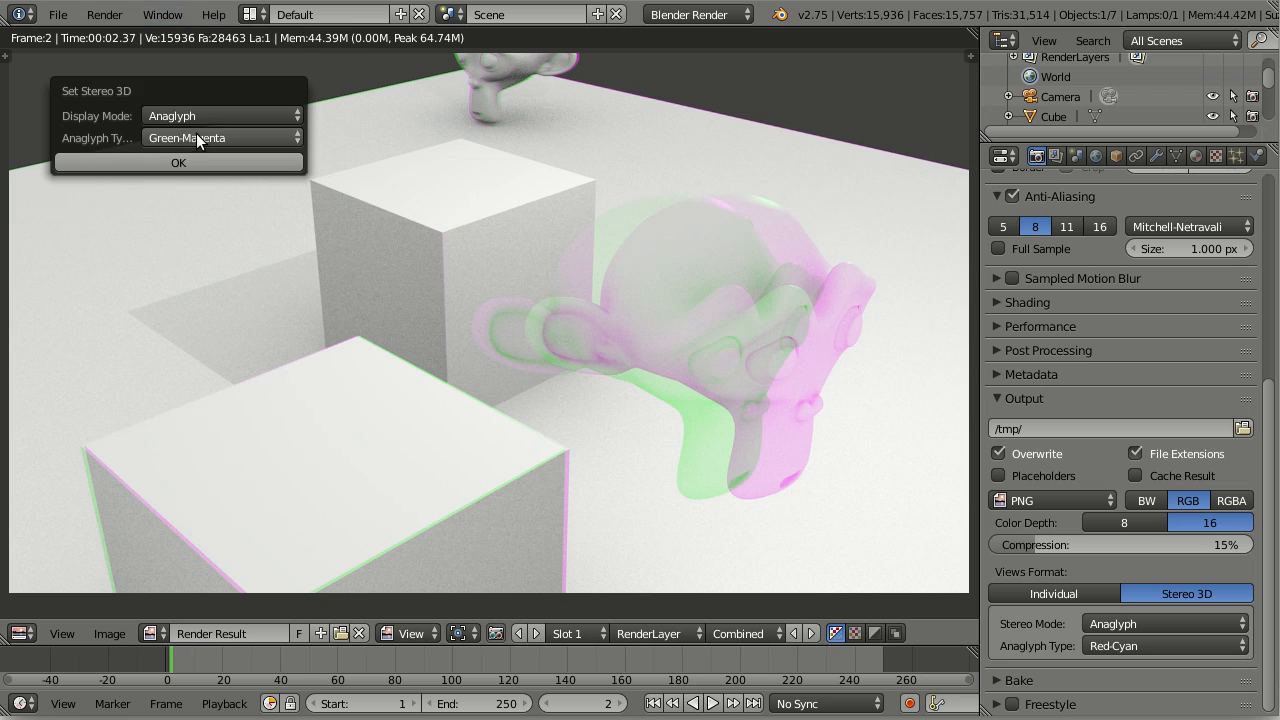
{"action": "left_click", "coordinate": [178, 162]}
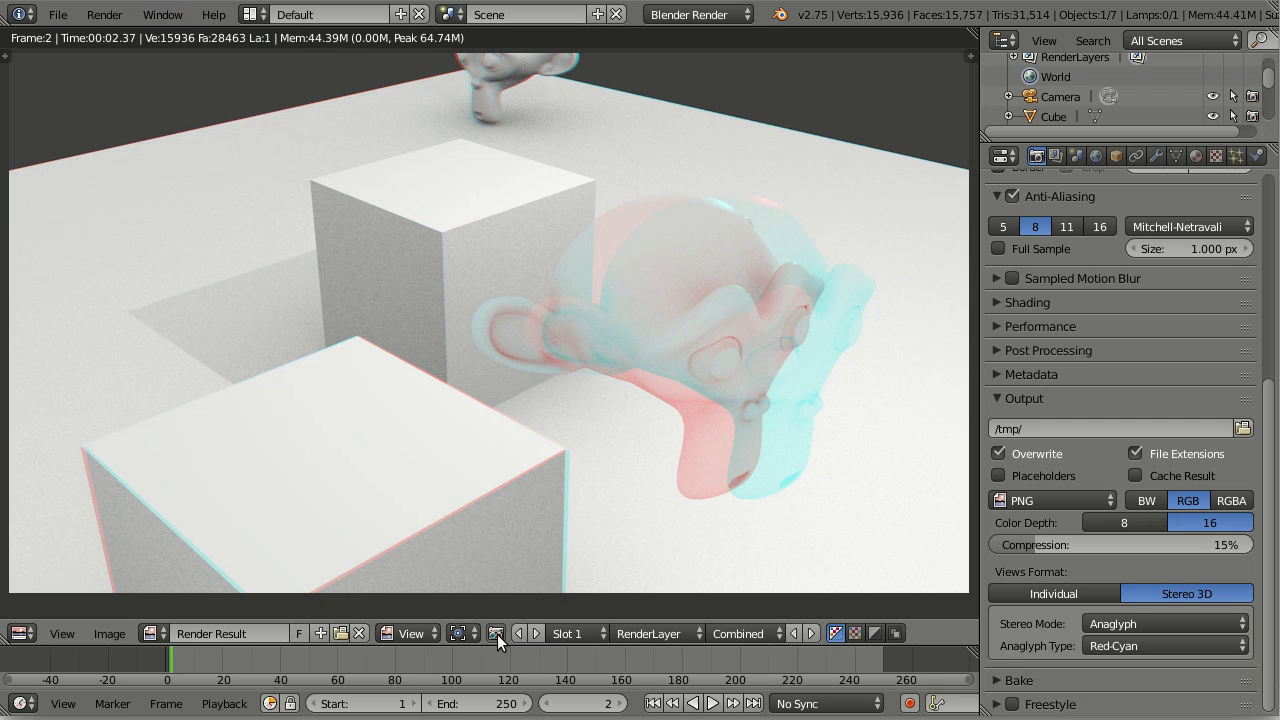
{"action": "mouse_move", "coordinate": [497, 636]}
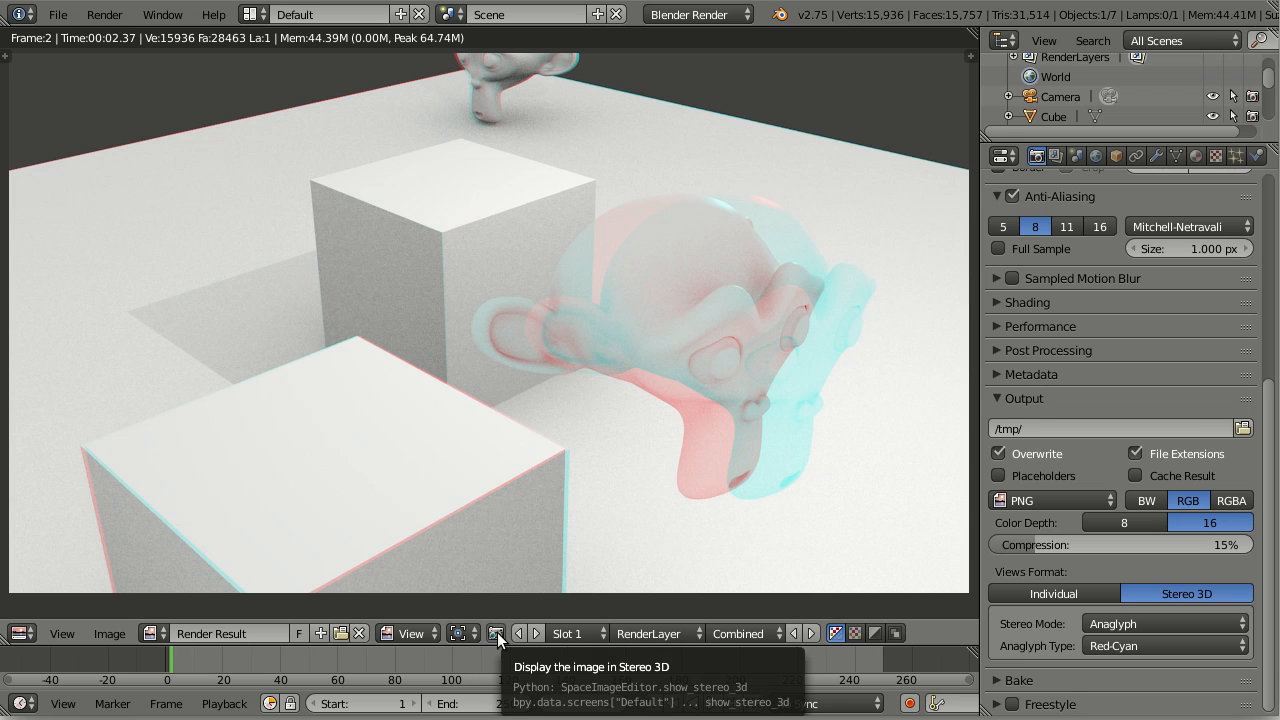
{"action": "left_click", "coordinate": [496, 633]}
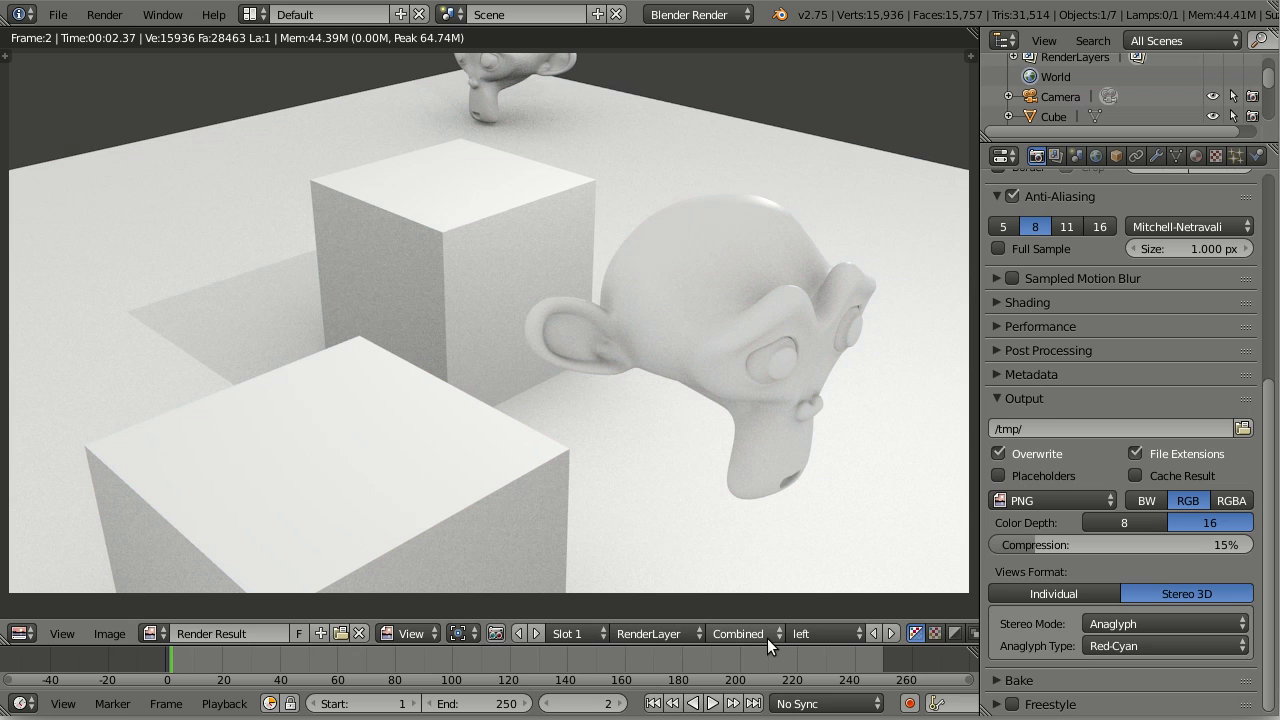
{"action": "mouse_move", "coordinate": [830, 638]}
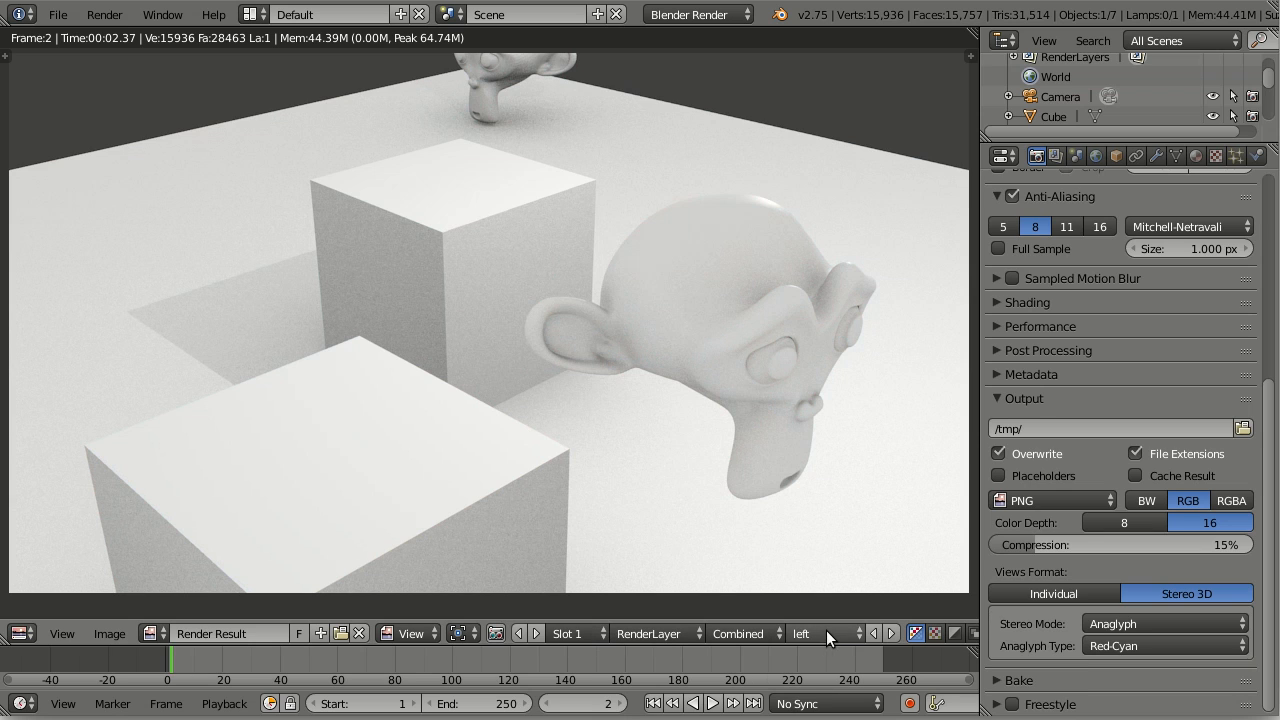
{"action": "left_click", "coordinate": [805, 634]}
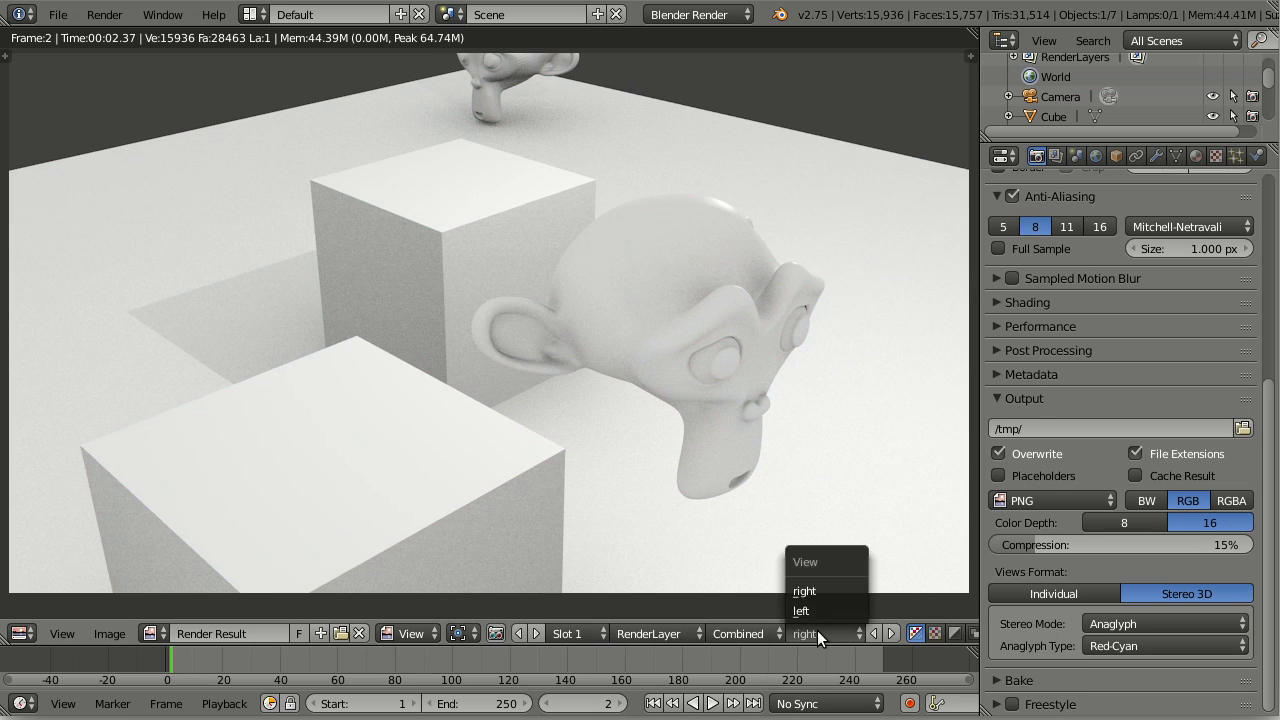
{"action": "left_click", "coordinate": [801, 610]}
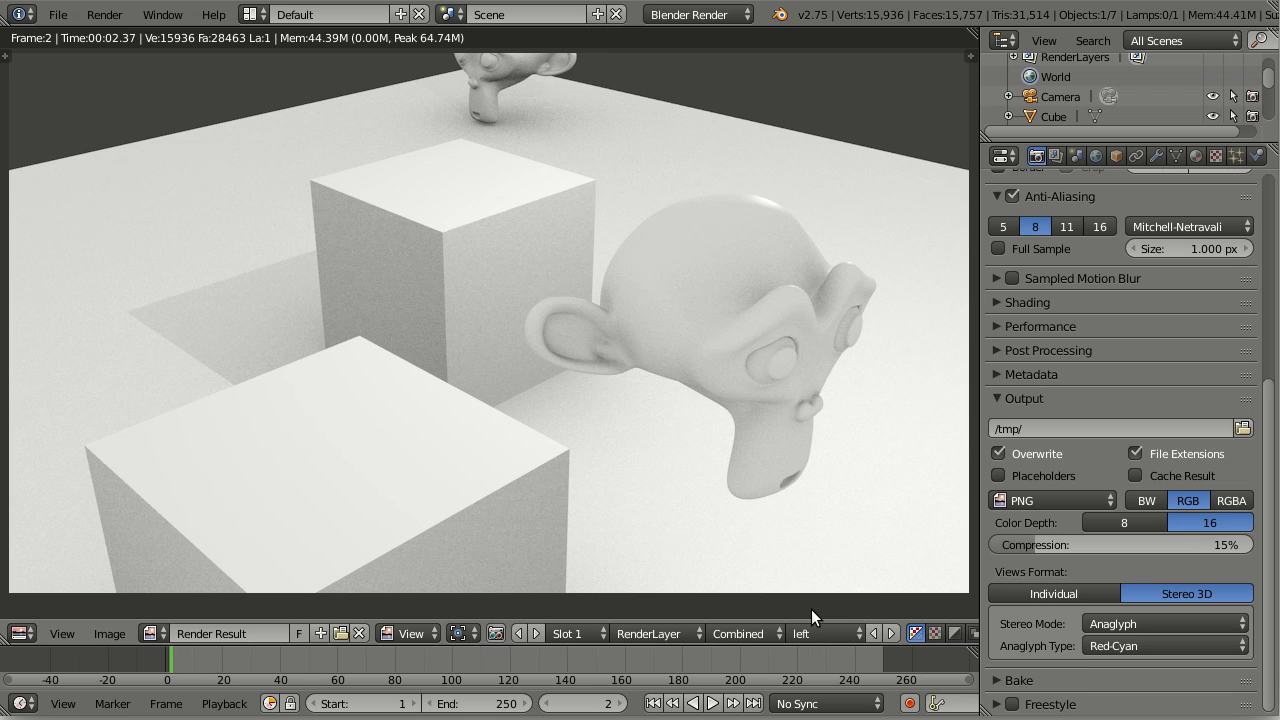
{"action": "mouse_move", "coordinate": [497, 642]}
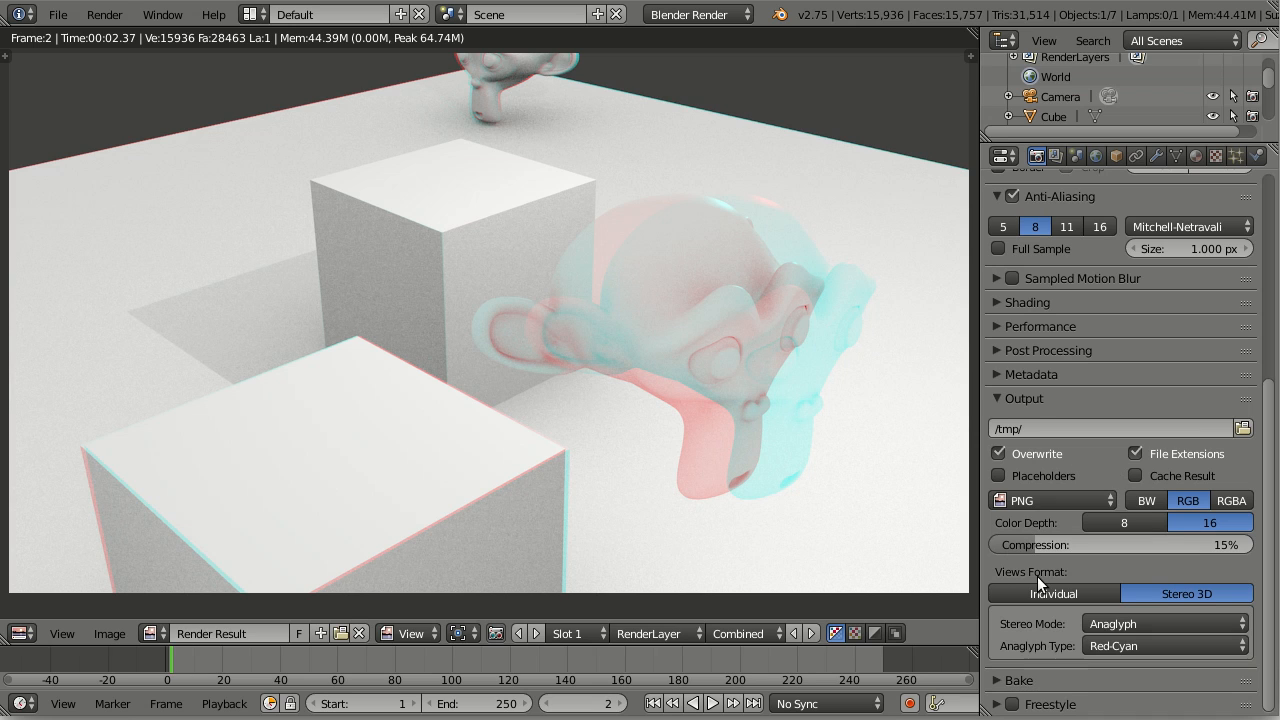
{"action": "mouse_move", "coordinate": [1054, 593]}
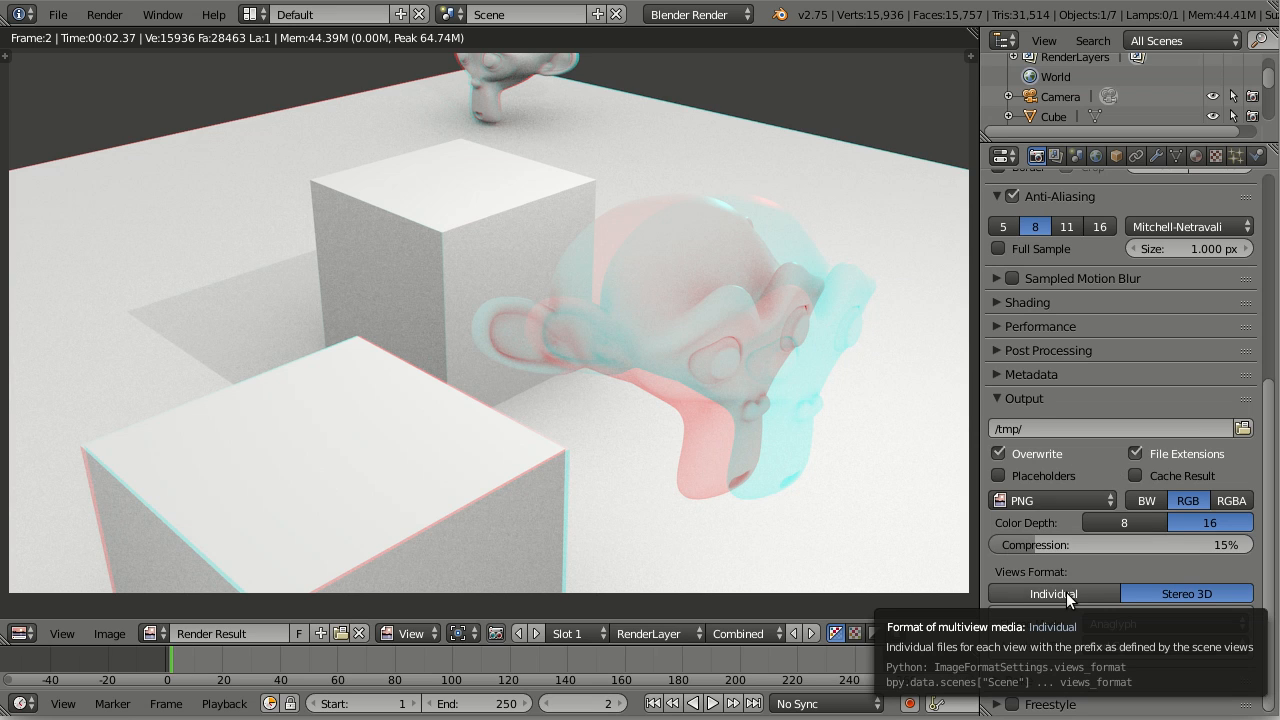
Confirm Stereo 3D Red-Cyan anaglyph output and save the render as one PNG.
{"action": "left_click", "coordinate": [1186, 593]}
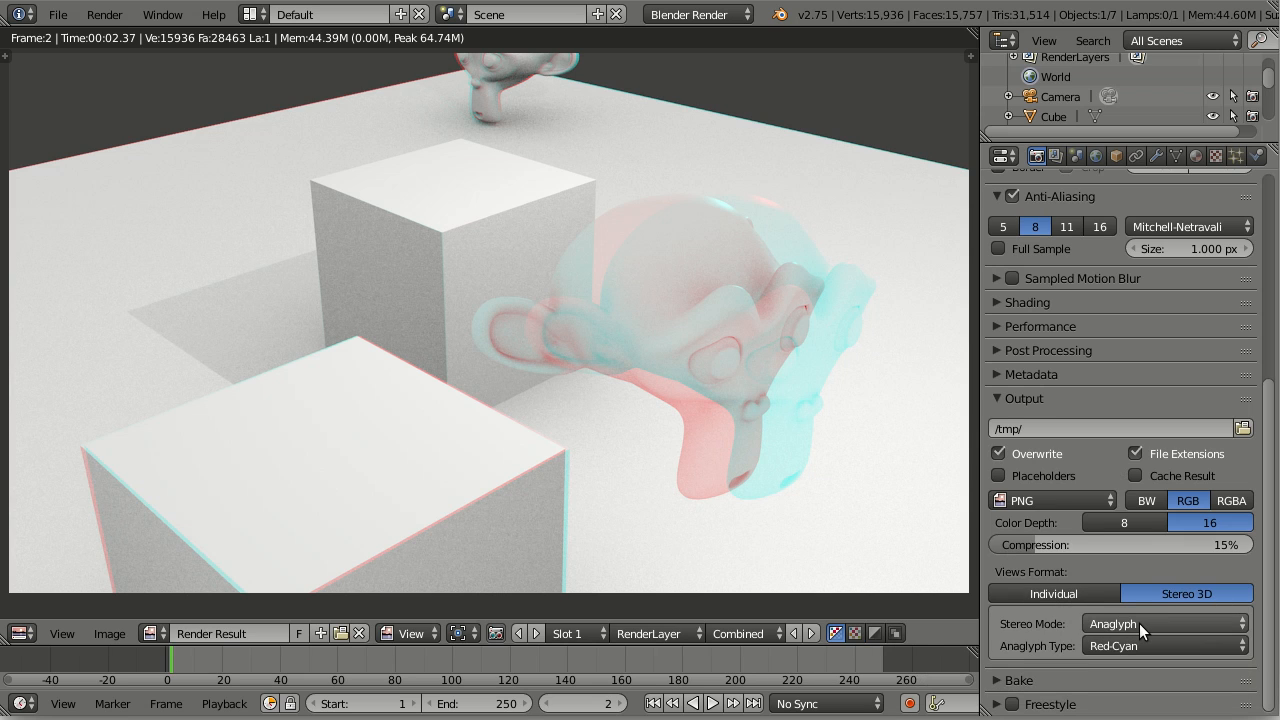
{"action": "mouse_move", "coordinate": [1147, 623]}
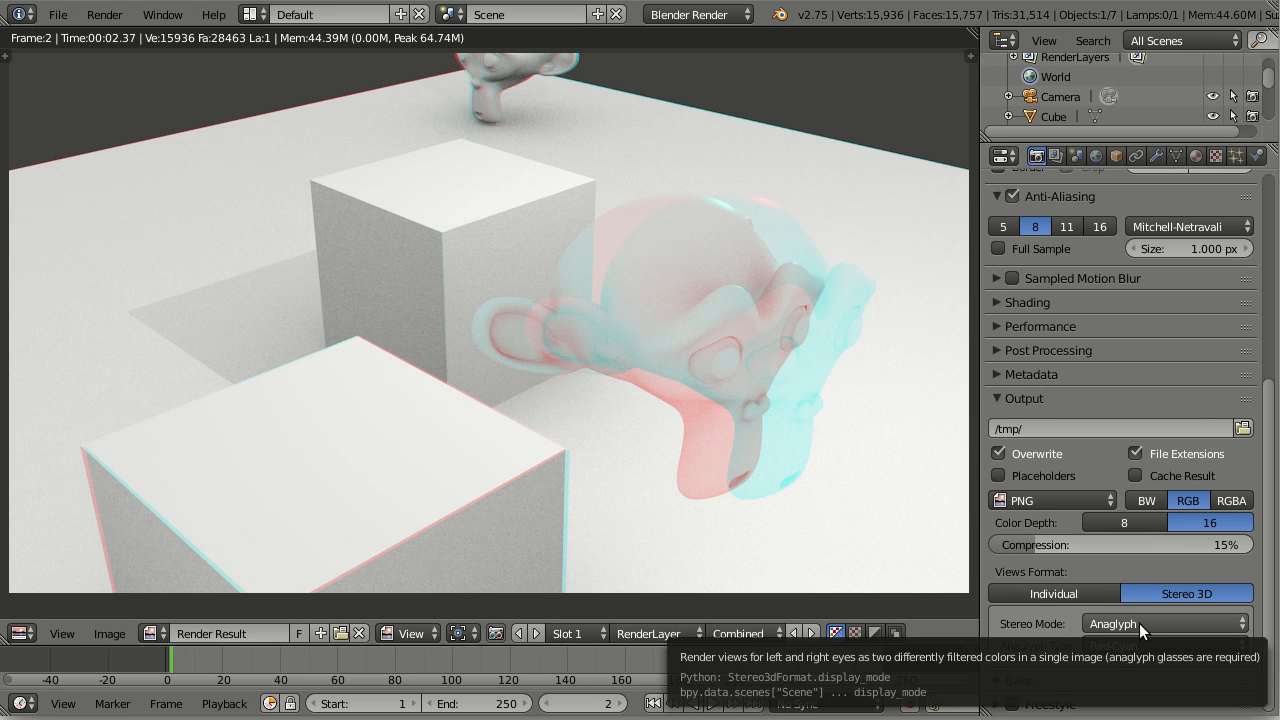
{"action": "left_click", "coordinate": [1163, 621]}
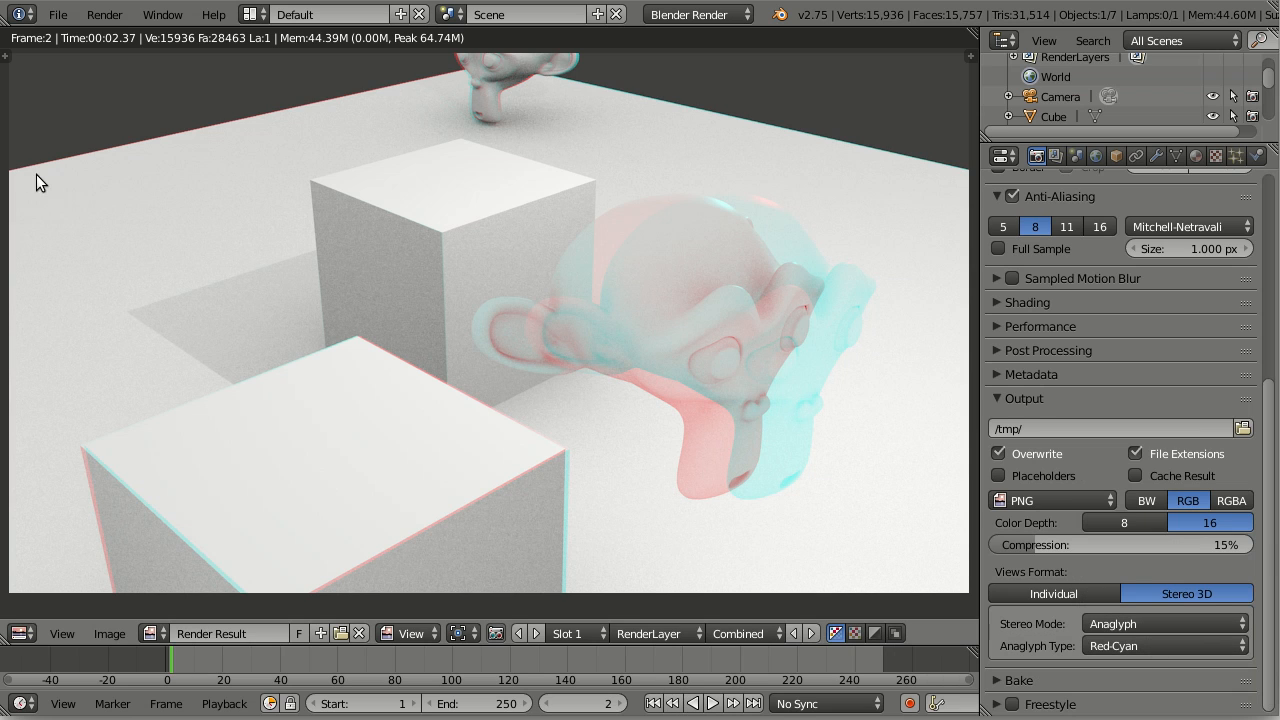
{"action": "left_click", "coordinate": [109, 633]}
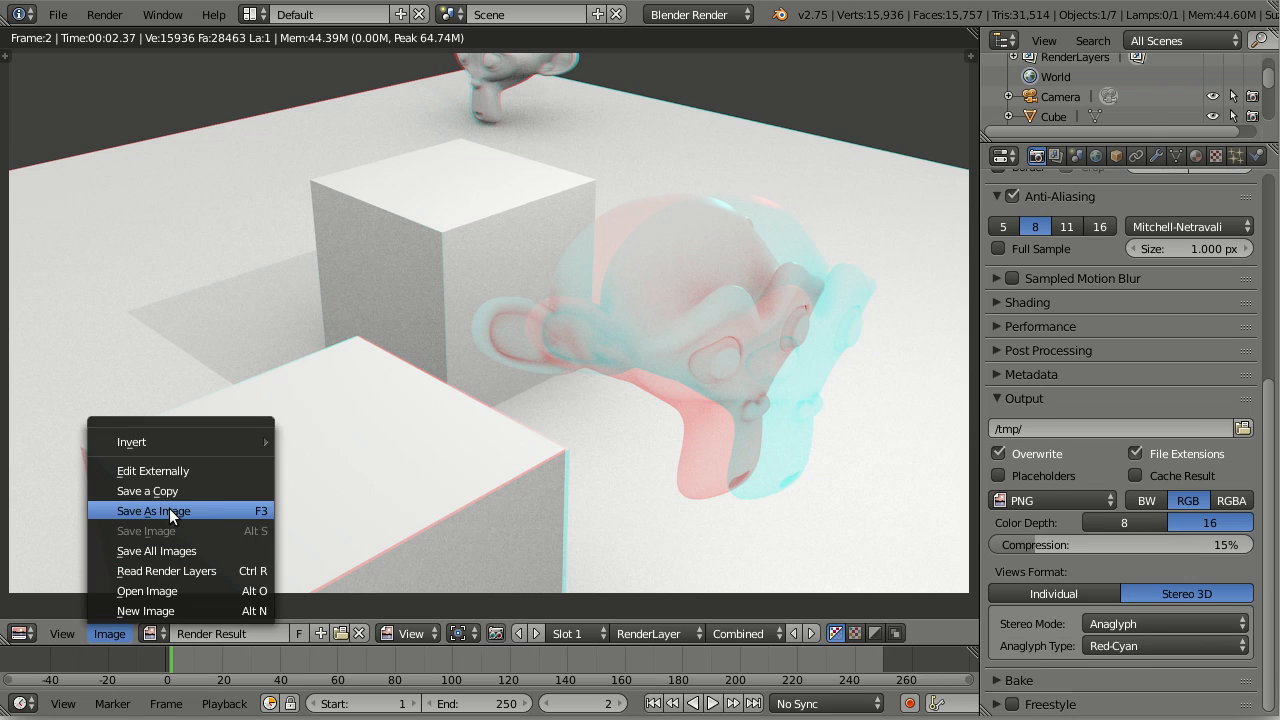
{"action": "left_click", "coordinate": [152, 511]}
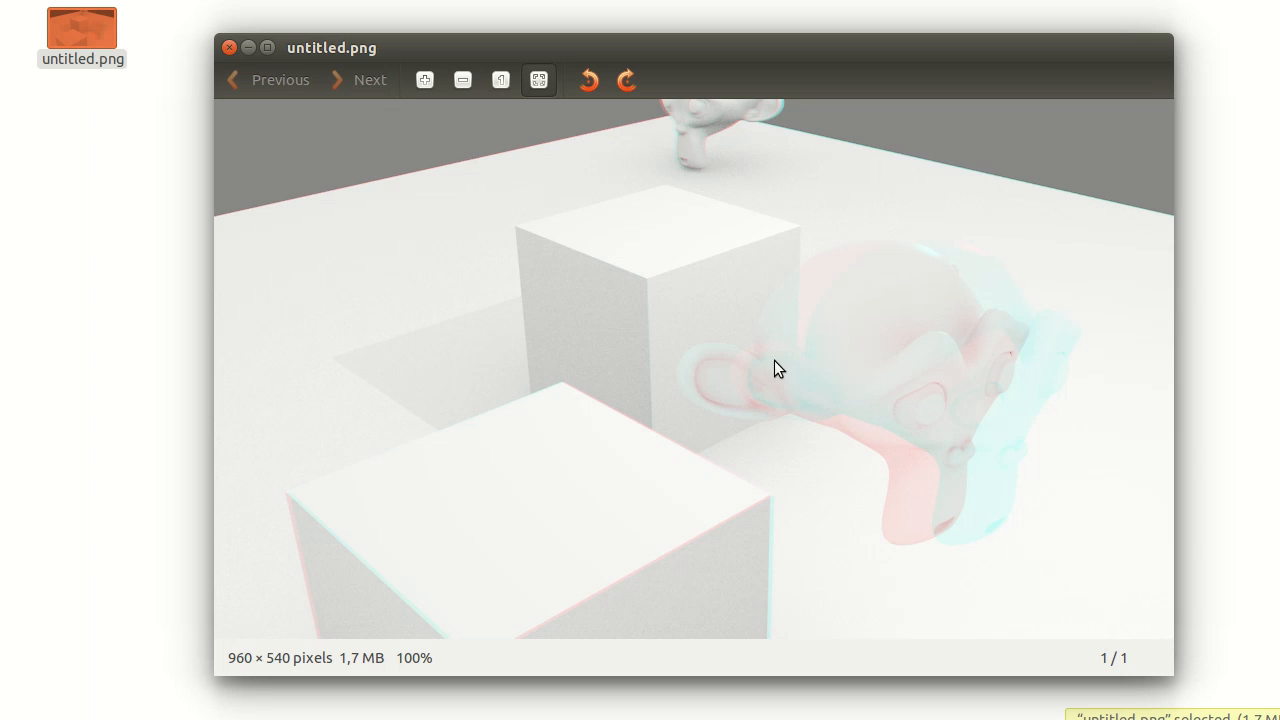
{"action": "mouse_move", "coordinate": [871, 400]}
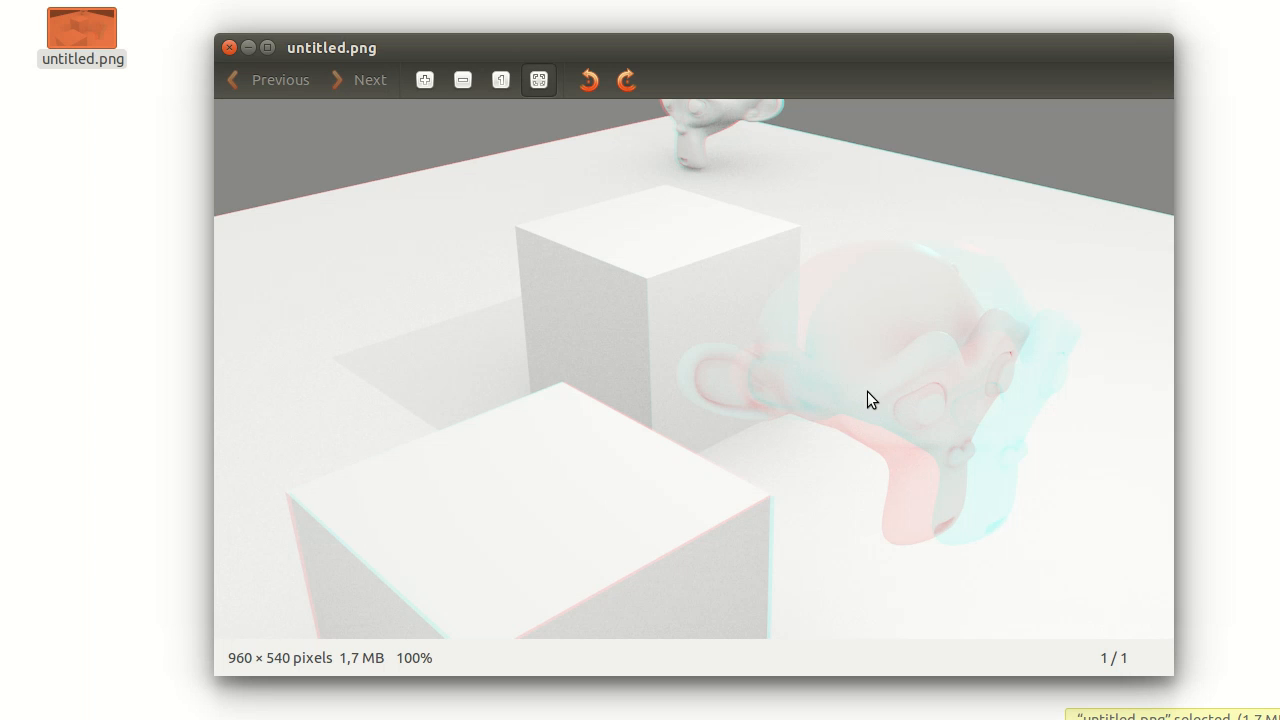
{"action": "mouse_move", "coordinate": [1003, 317]}
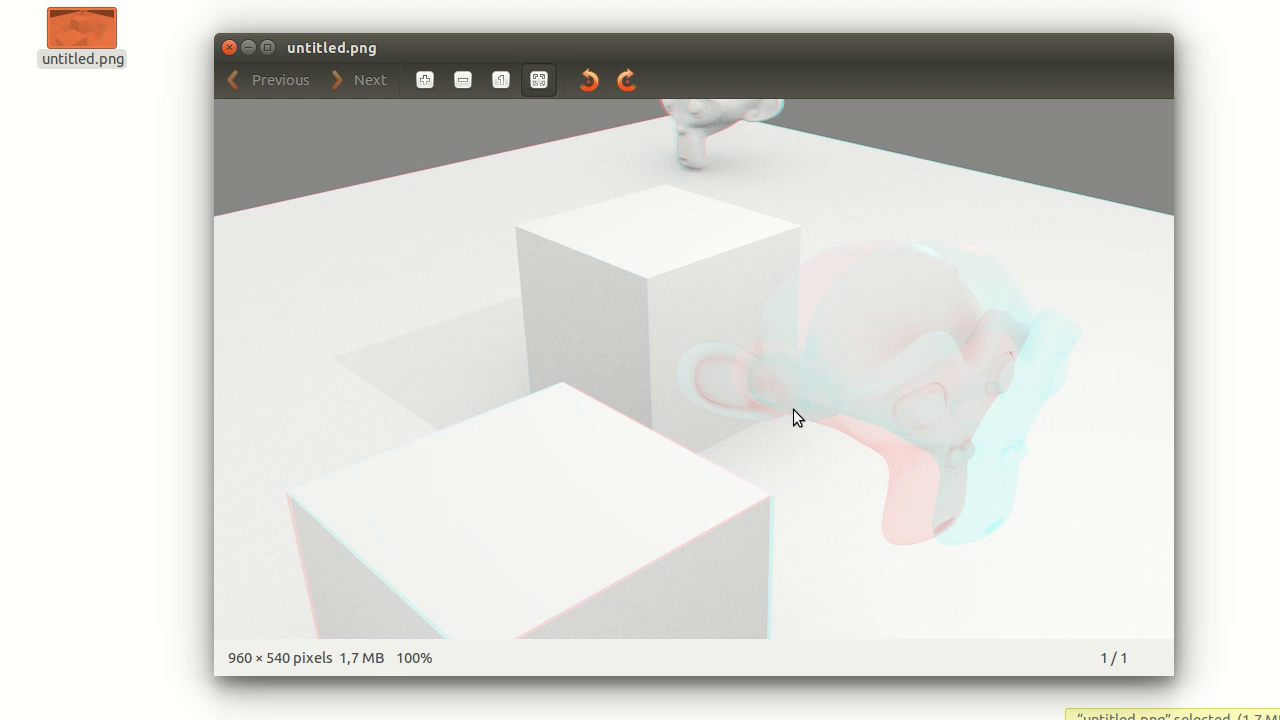
{"action": "mouse_move", "coordinate": [826, 362]}
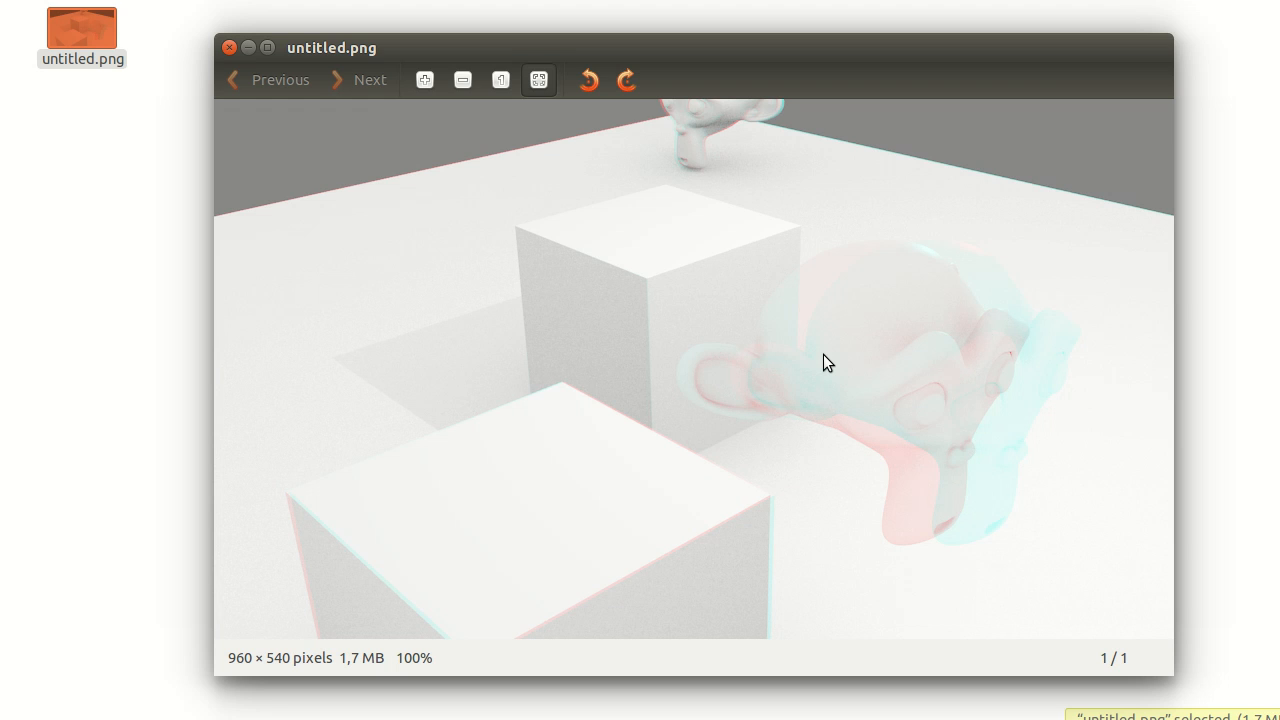
{"action": "mouse_move", "coordinate": [650, 393]}
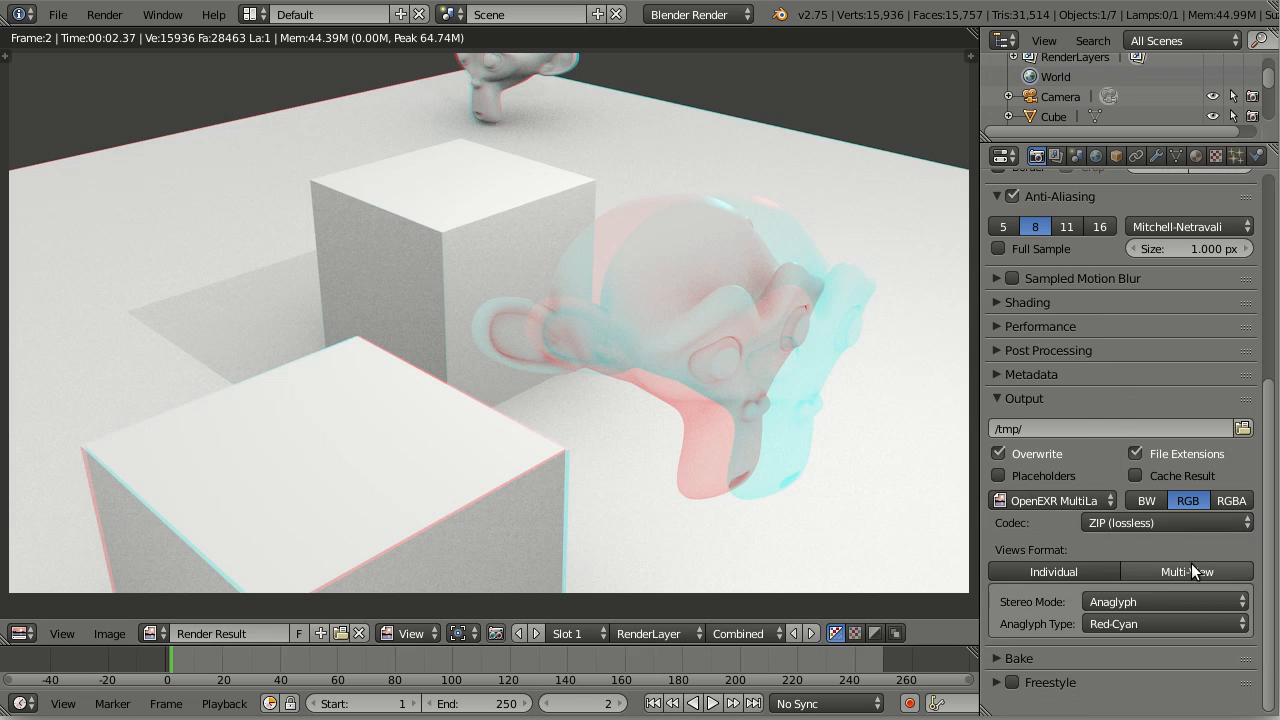
Try OpenEXR MultiLayer multi-view output, then switch the format back to PNG.
{"action": "left_click", "coordinate": [1185, 571]}
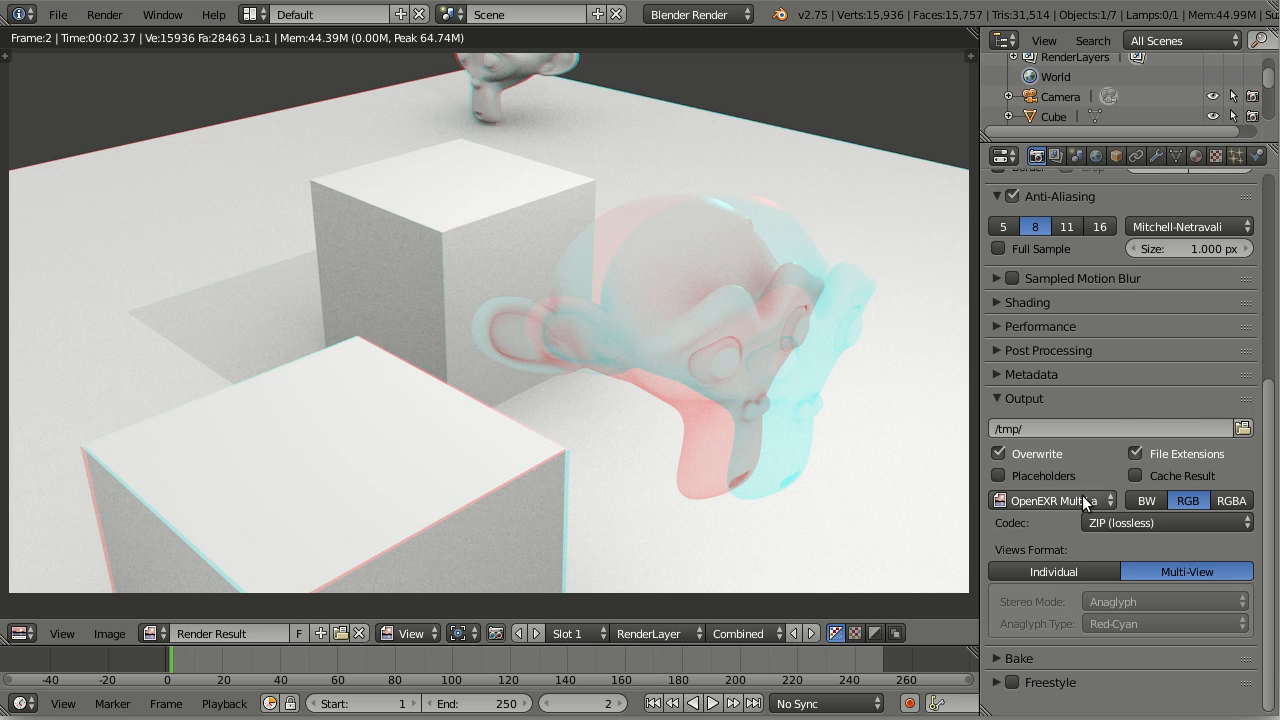
{"action": "left_click", "coordinate": [1052, 500]}
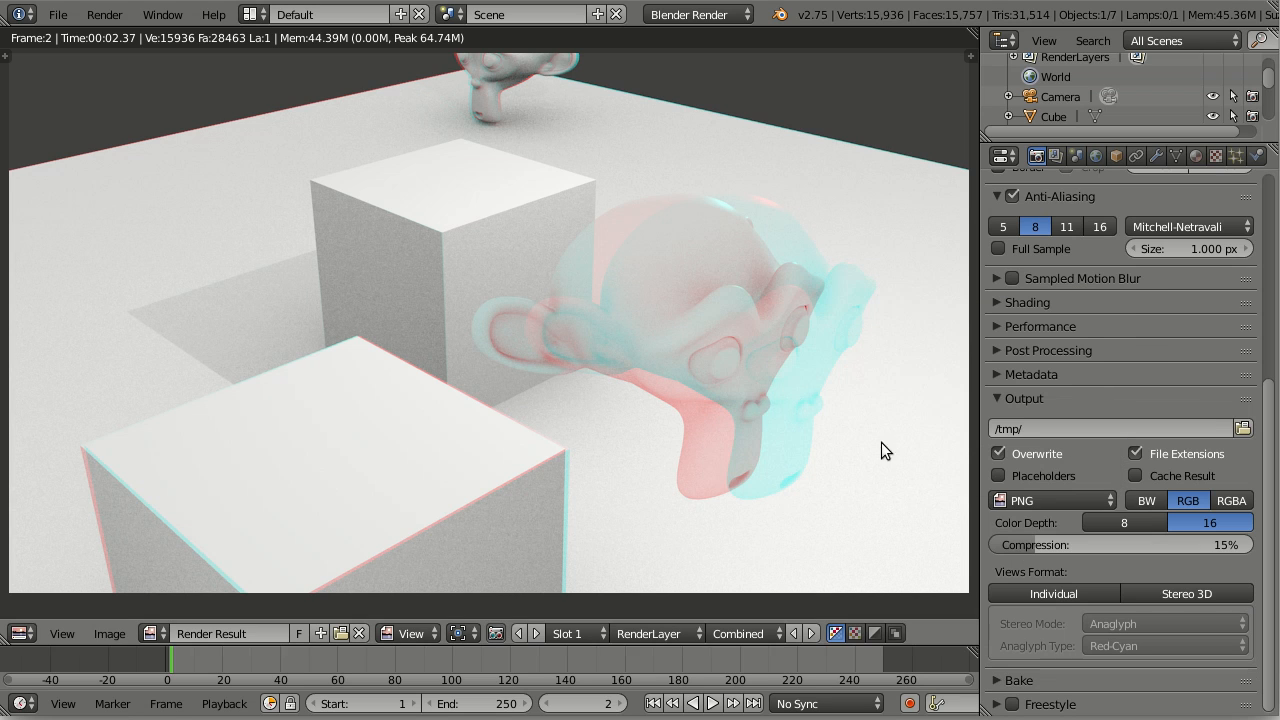
{"action": "mouse_move", "coordinate": [1053, 593]}
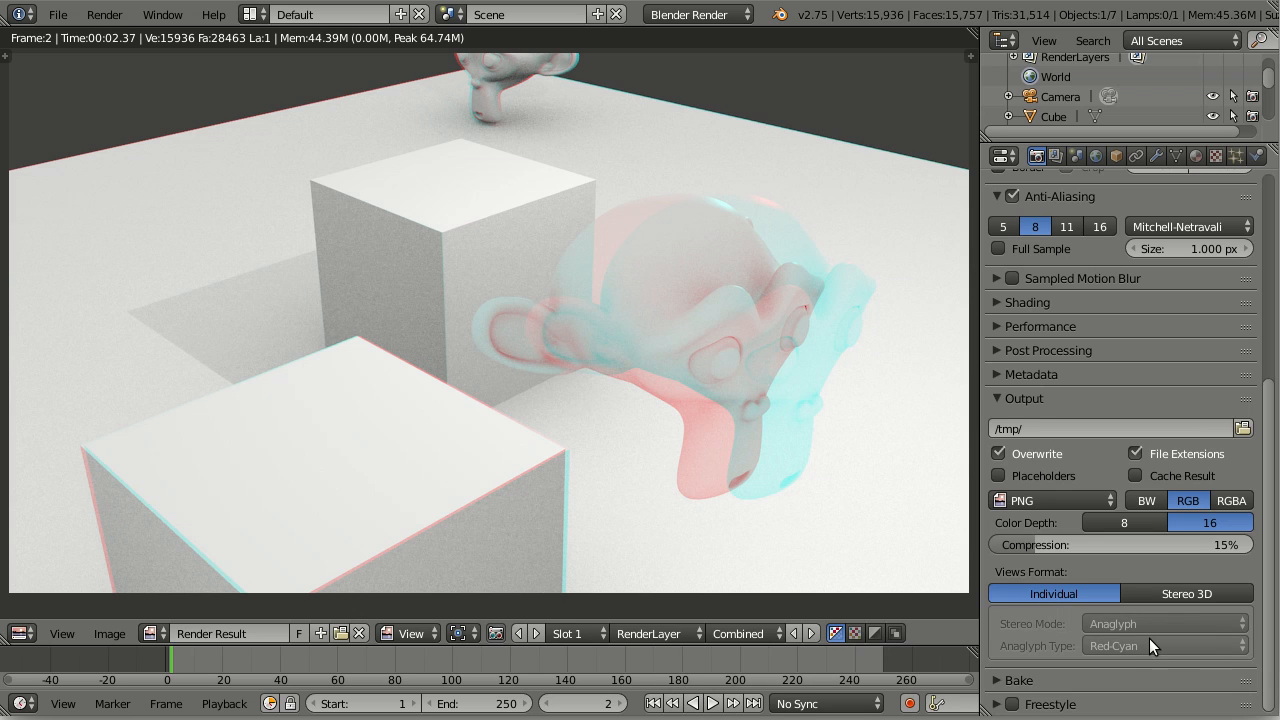
{"action": "mouse_move", "coordinate": [1183, 560]}
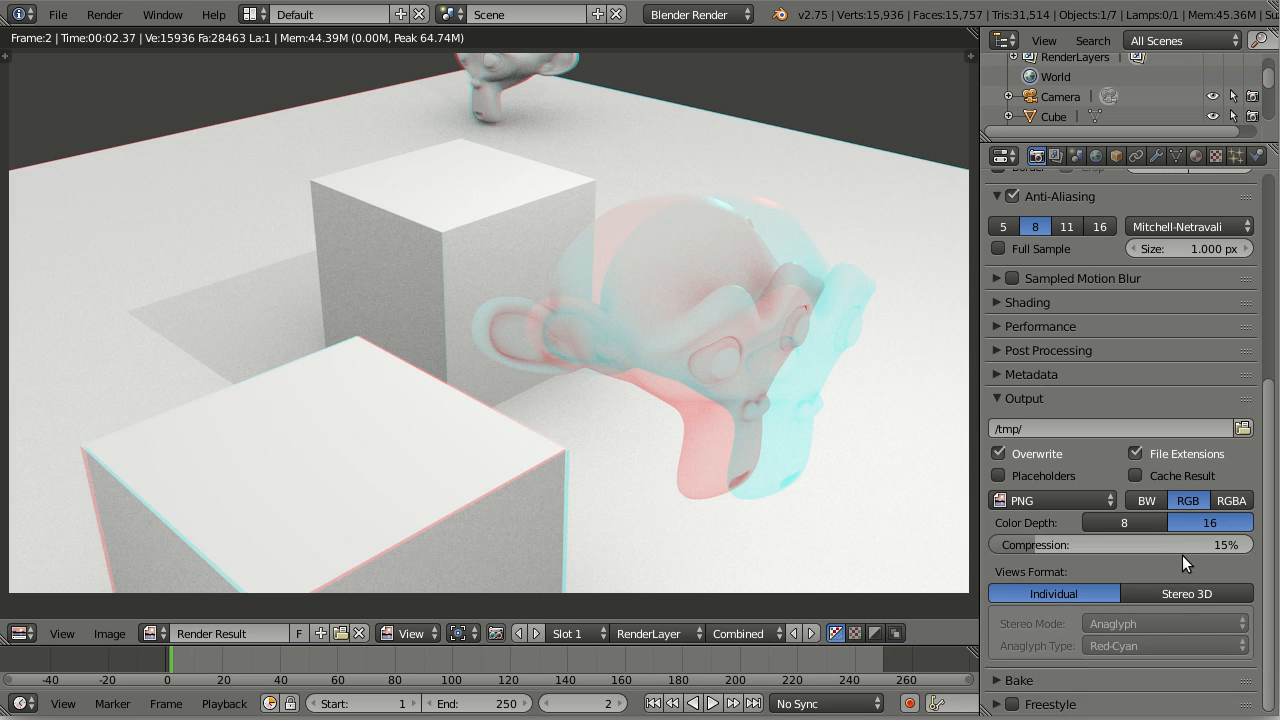
{"action": "mouse_move", "coordinate": [1054, 593]}
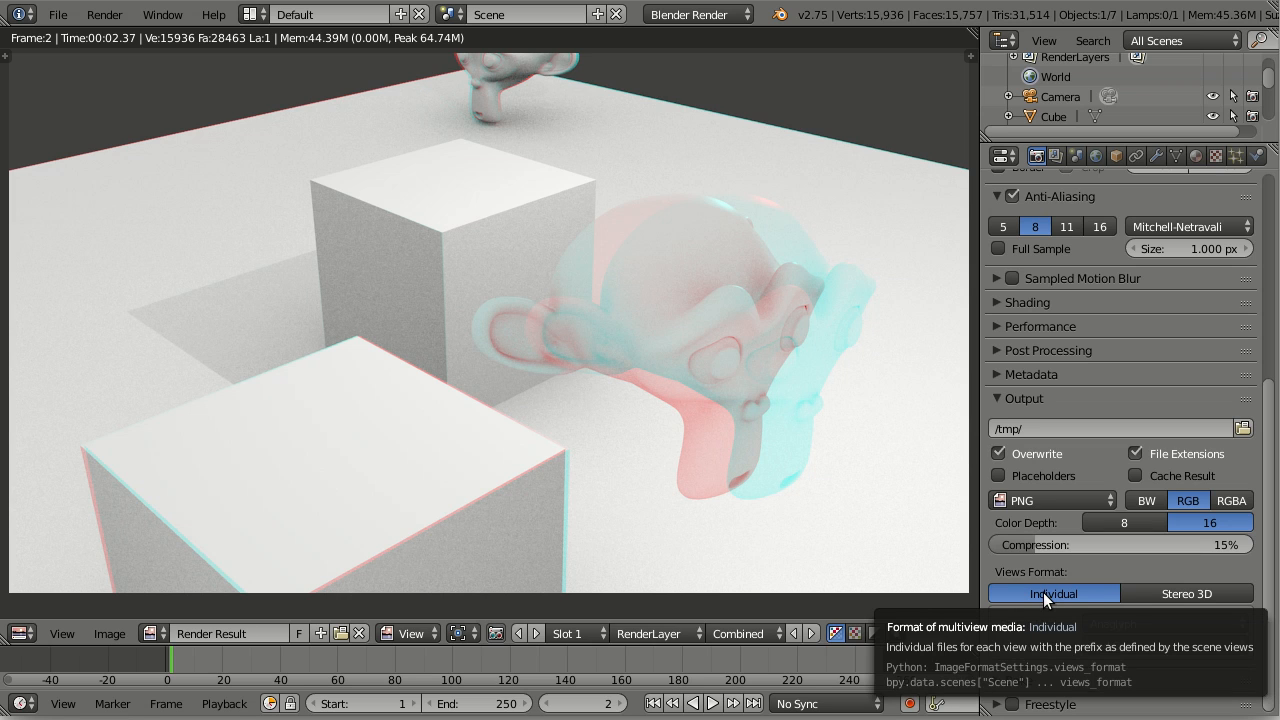
Save the render to /tmp/stereo as individual per-eye untitled.png files.
{"action": "left_click", "coordinate": [109, 633]}
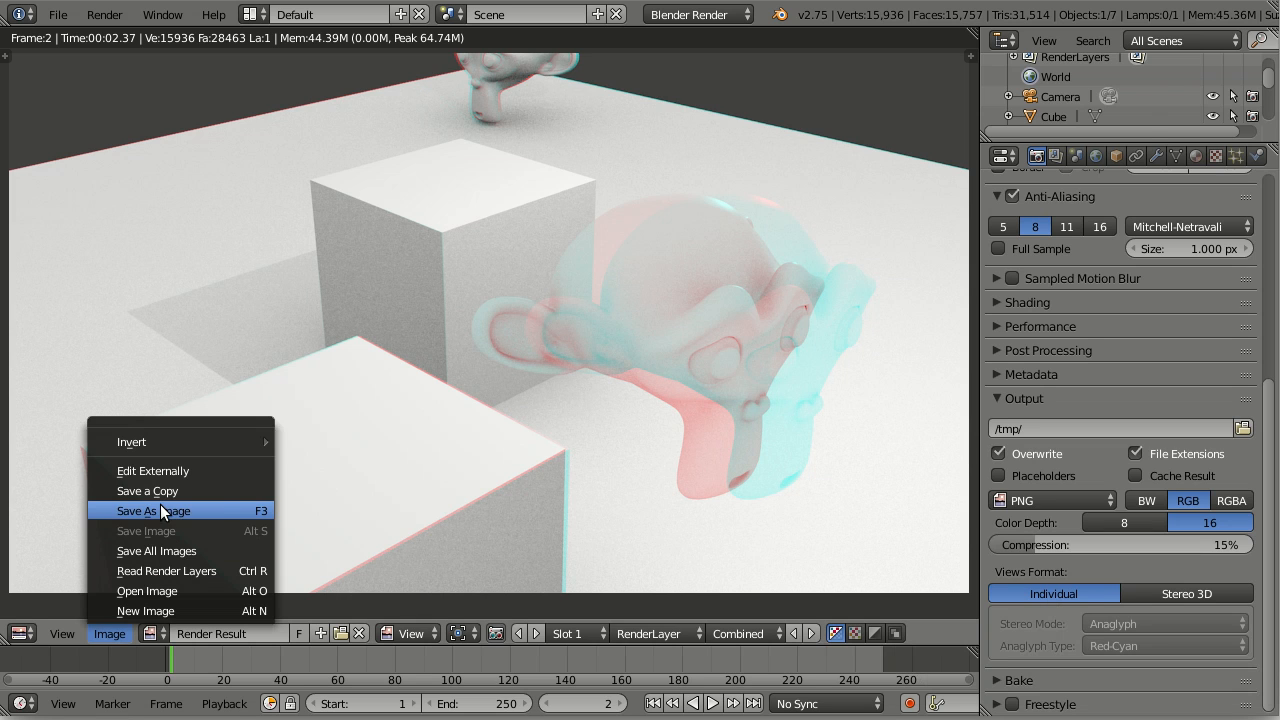
{"action": "left_click", "coordinate": [154, 510]}
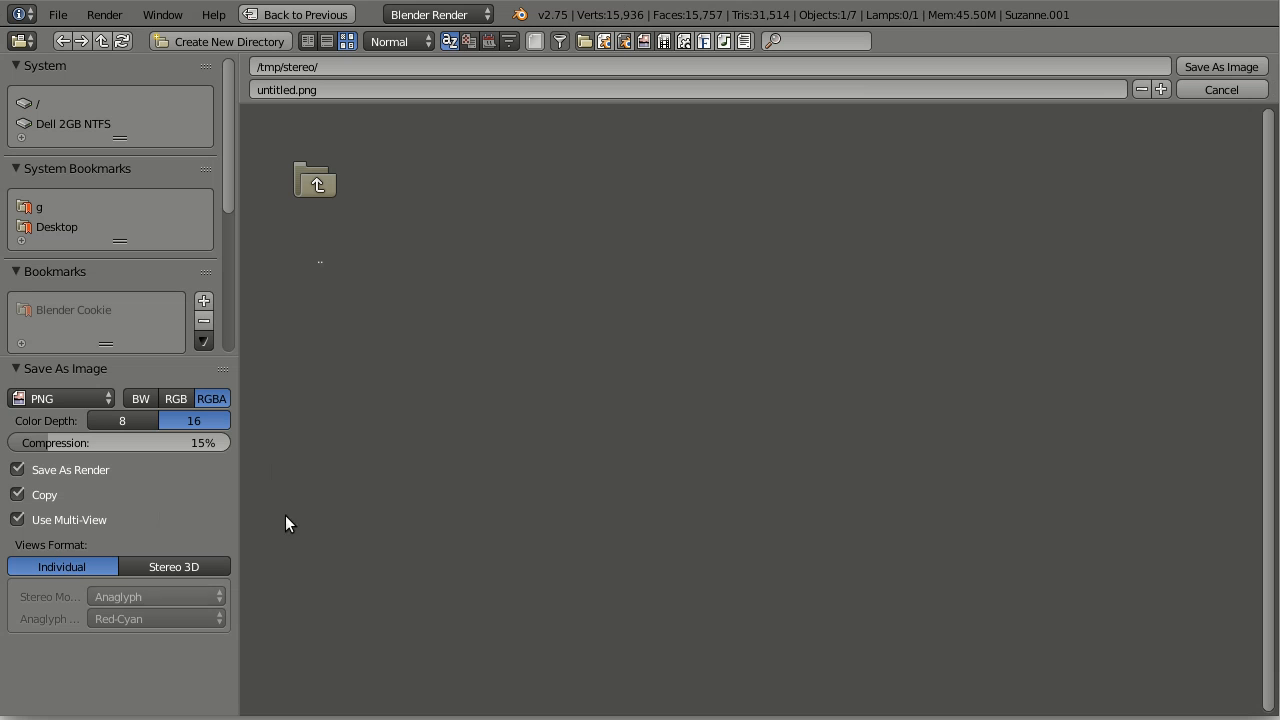
{"action": "left_click", "coordinate": [1220, 89]}
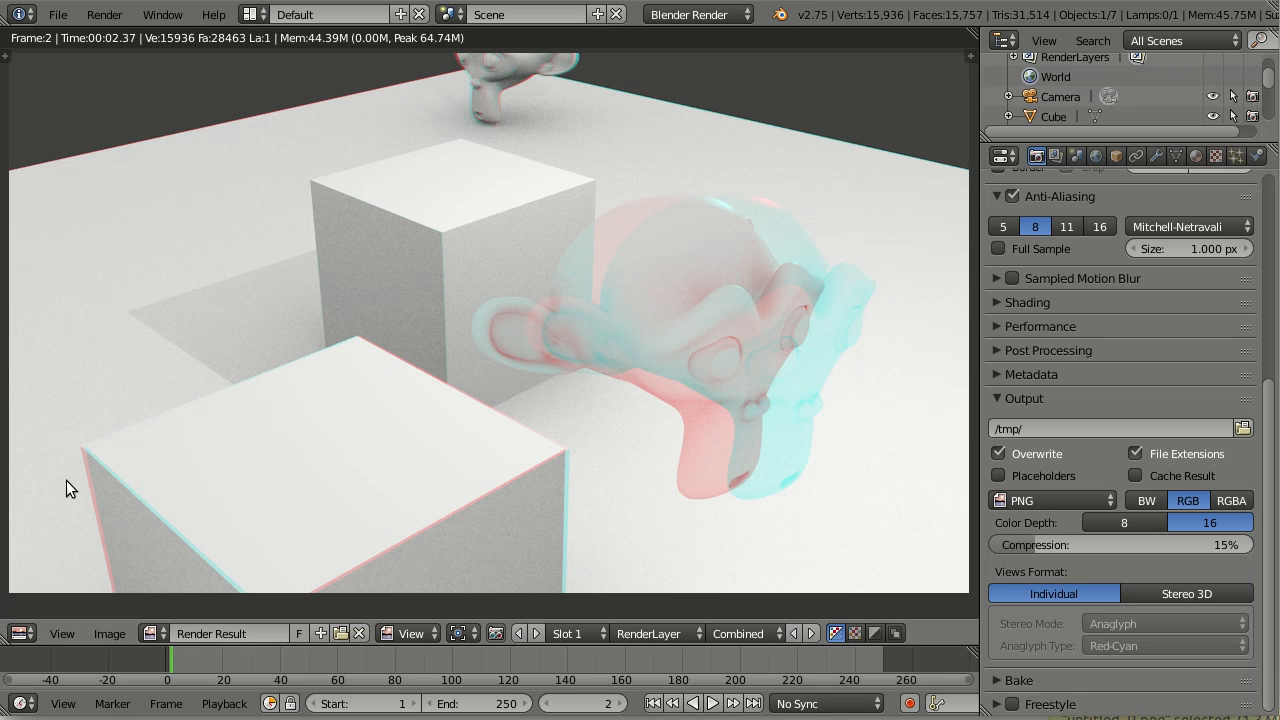
{"action": "mouse_move", "coordinate": [368, 634]}
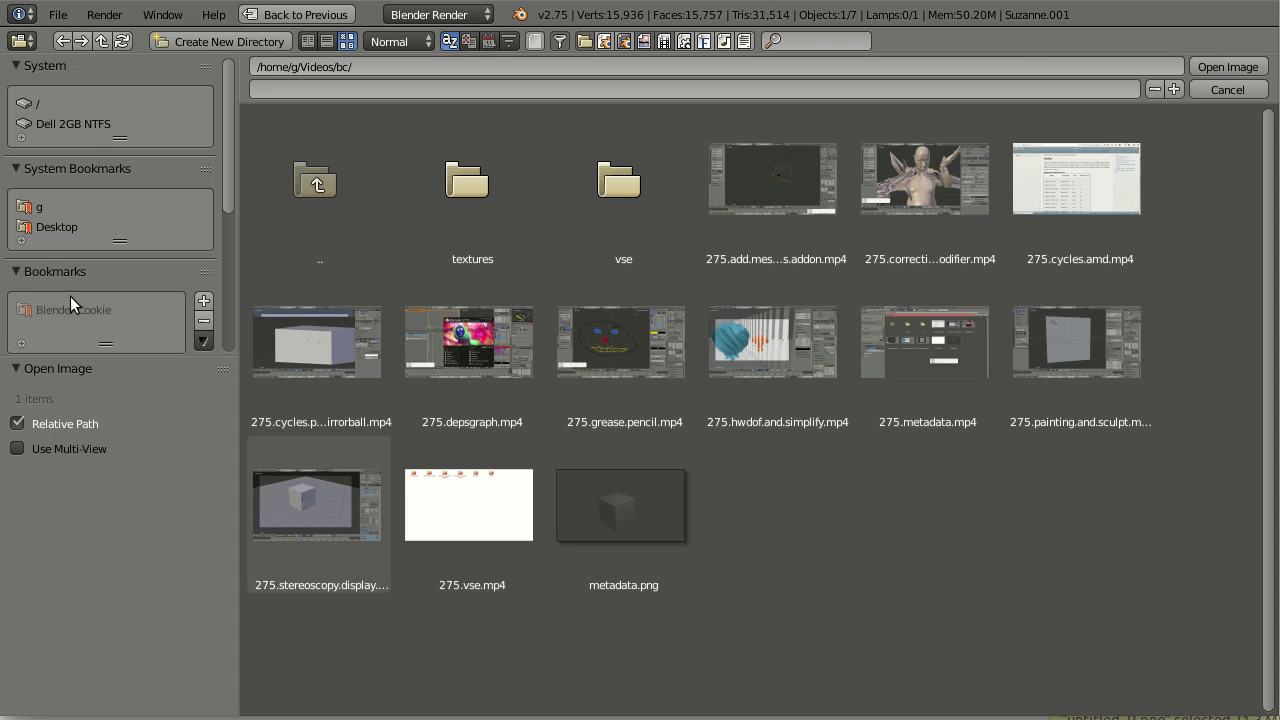
Load untitled_L.png from the stereo folder and enable Use Multi-View.
{"action": "left_click", "coordinate": [50, 103]}
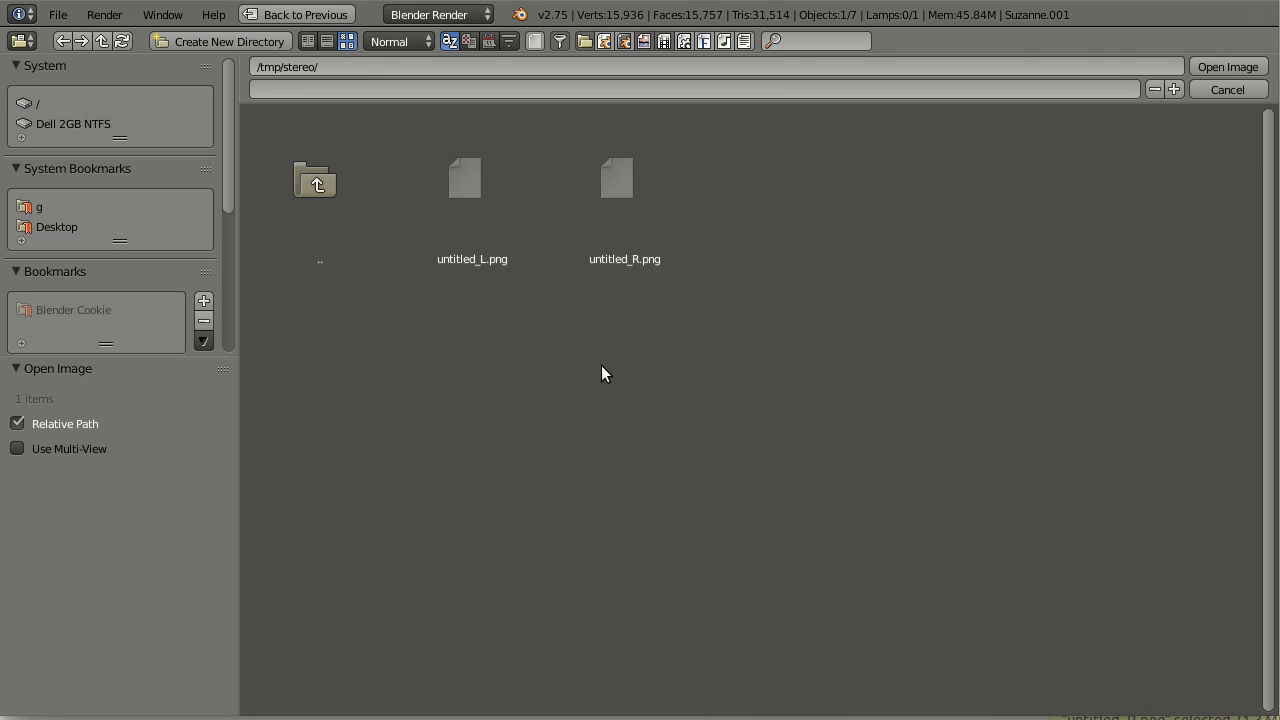
{"action": "left_click", "coordinate": [470, 180]}
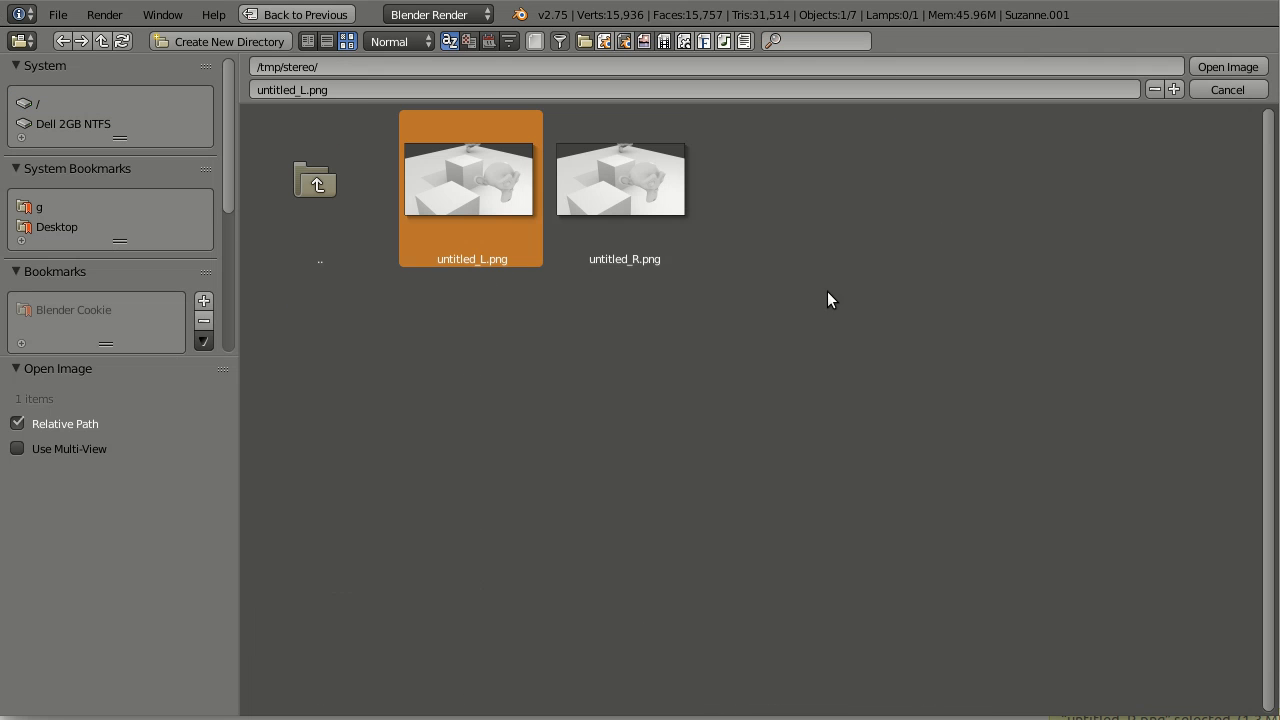
{"action": "mouse_move", "coordinate": [478, 228]}
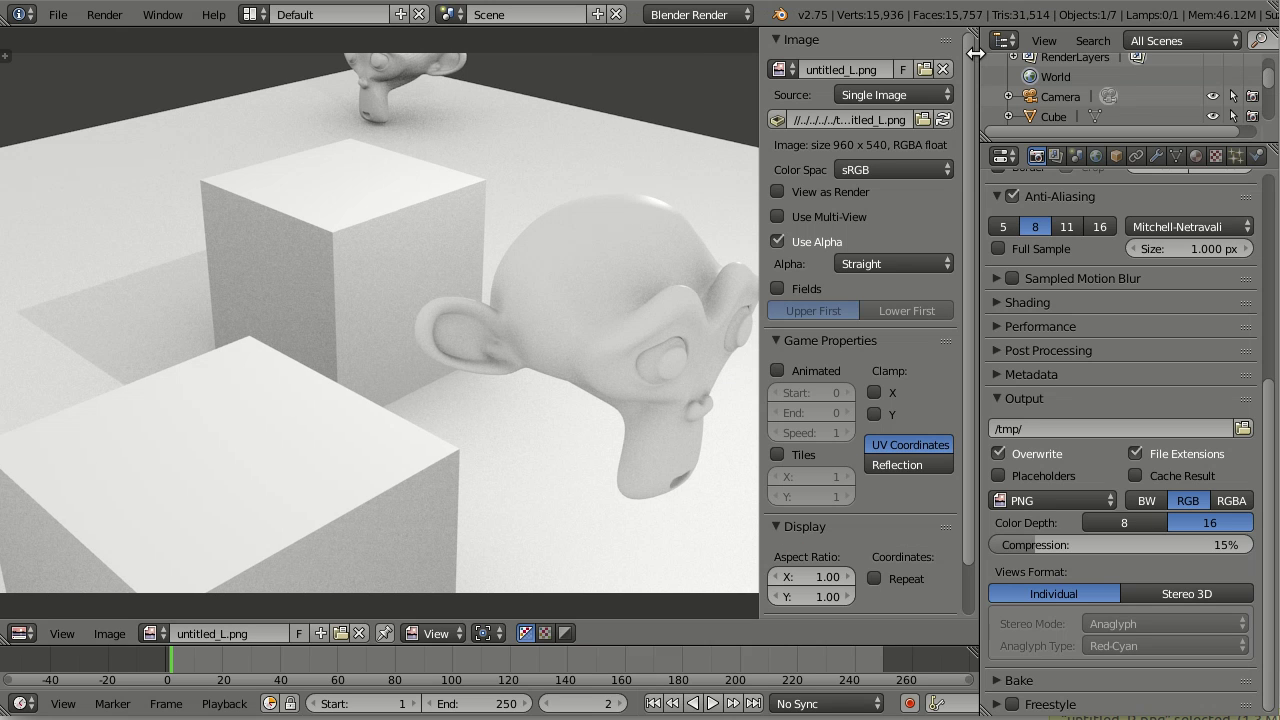
{"action": "mouse_move", "coordinate": [800, 220]}
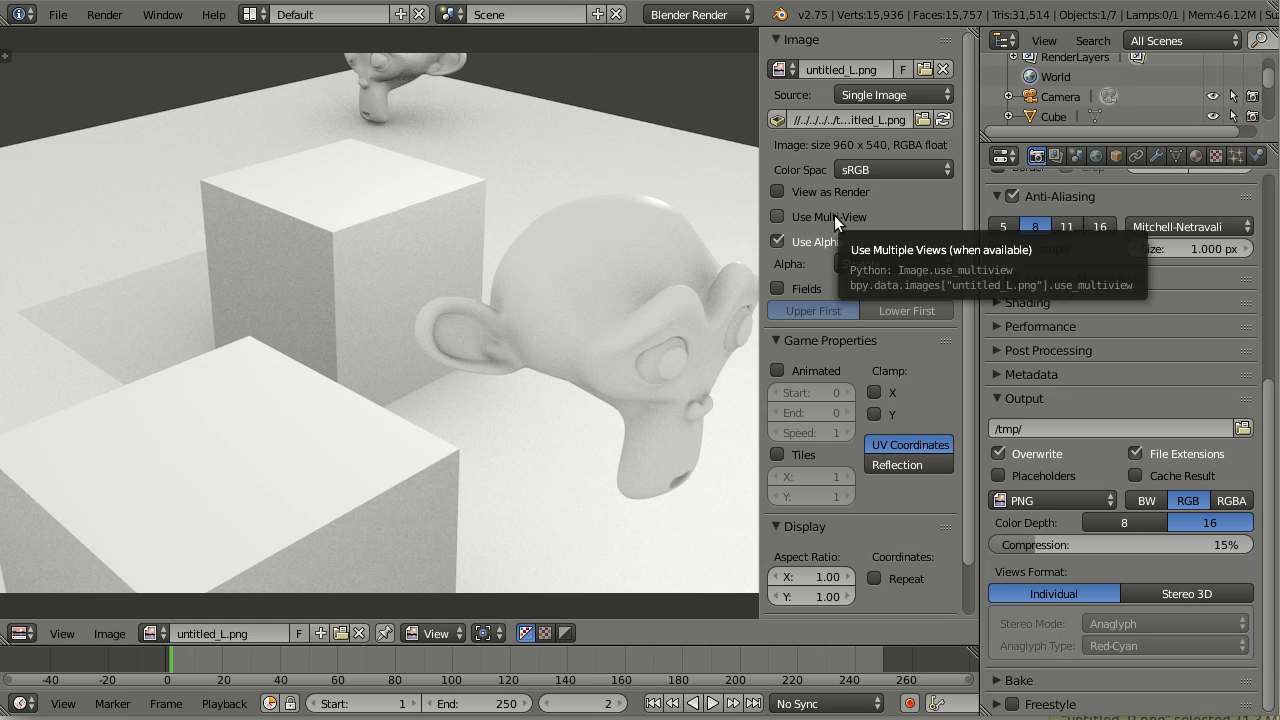
{"action": "left_click", "coordinate": [777, 216]}
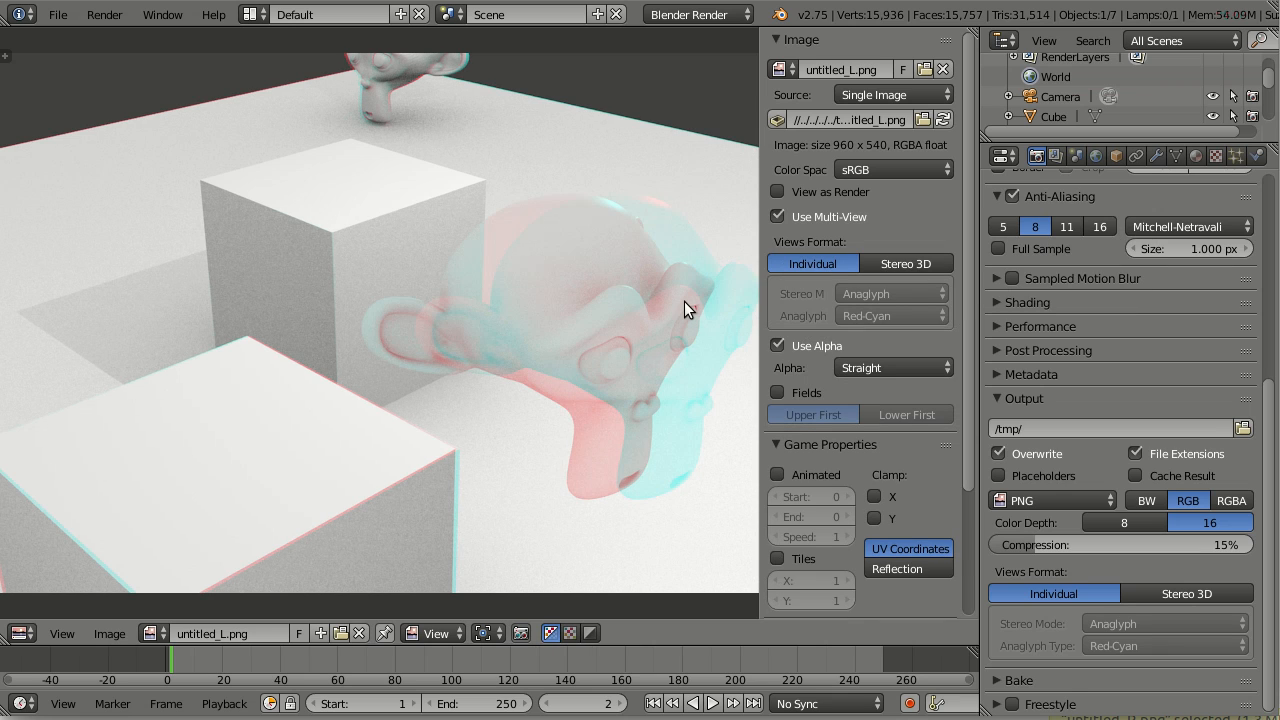
Try the Green-Magenta anaglyph in Set Stereo 3D, then return to Red-Cyan.
{"action": "left_click", "coordinate": [162, 17]}
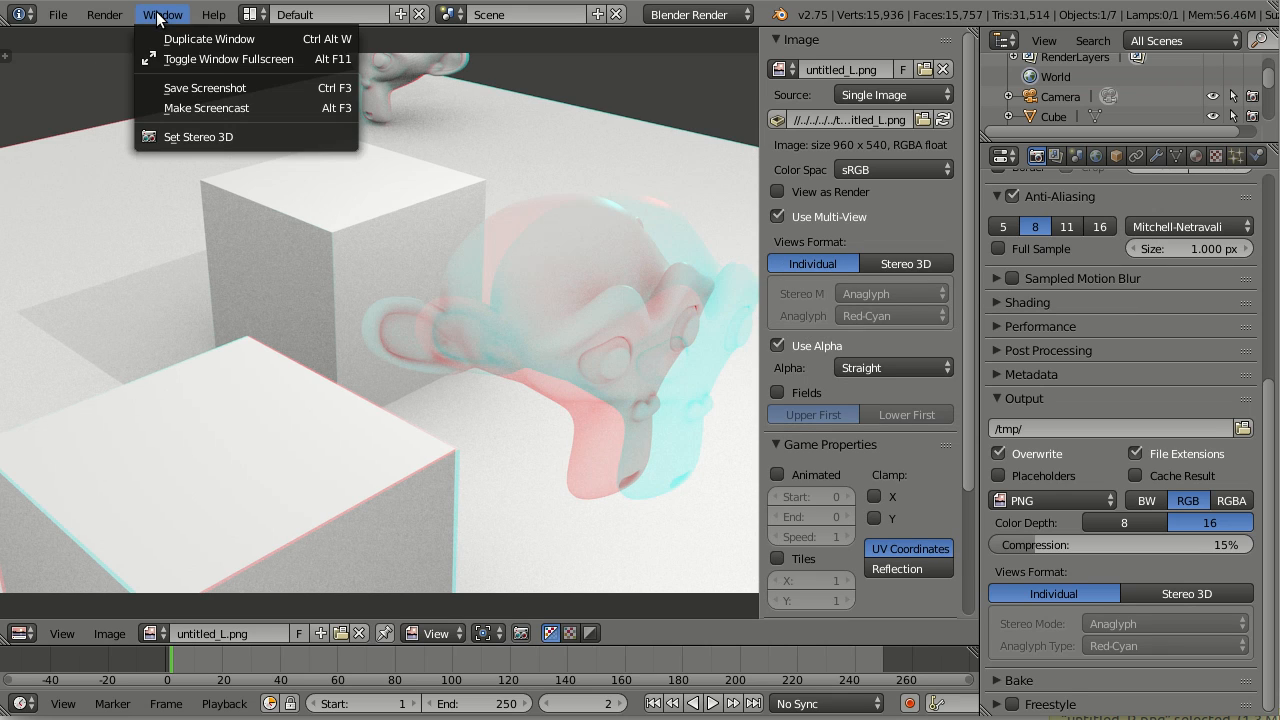
{"action": "left_click", "coordinate": [197, 136]}
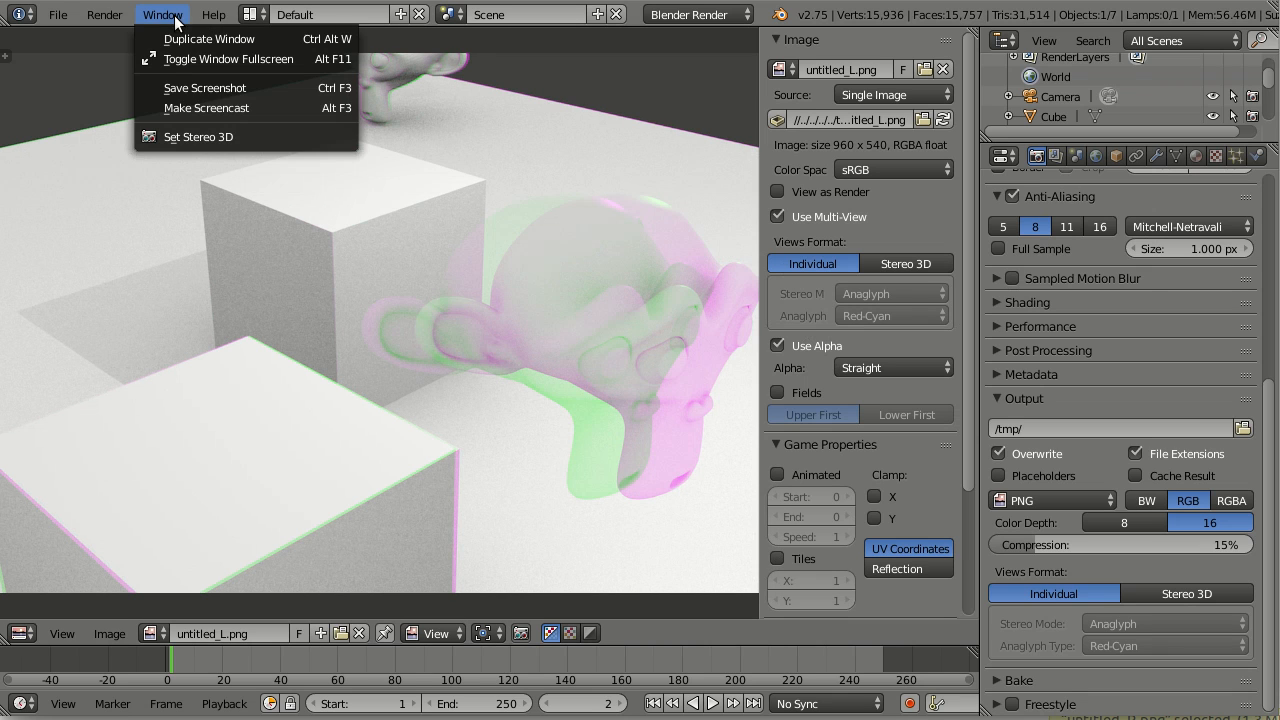
{"action": "left_click", "coordinate": [210, 141]}
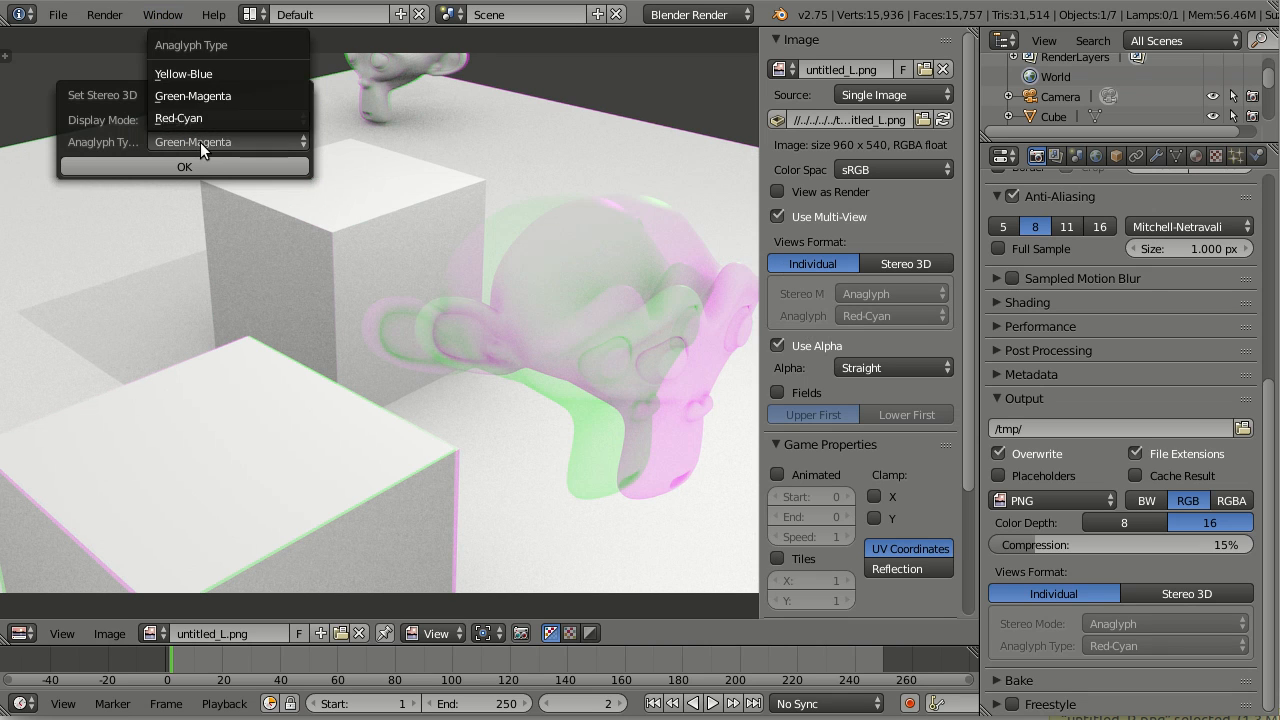
{"action": "left_click", "coordinate": [178, 117]}
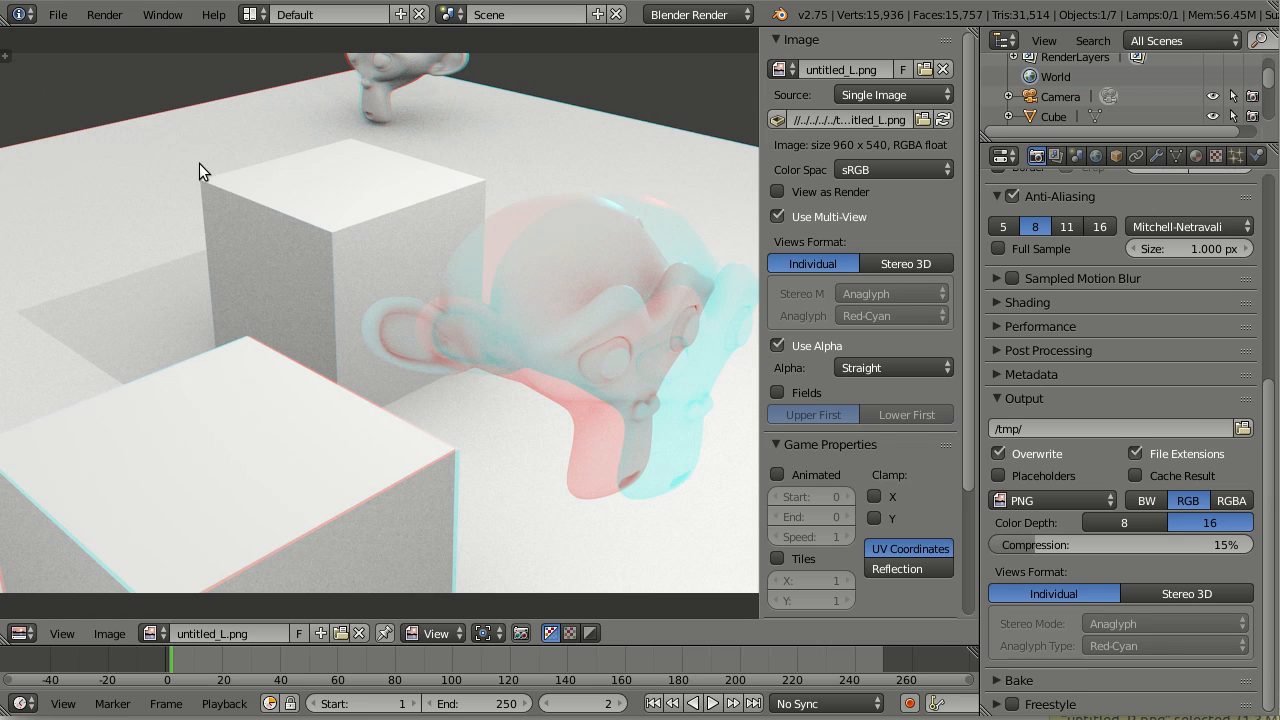
{"action": "left_click", "coordinate": [245, 14]}
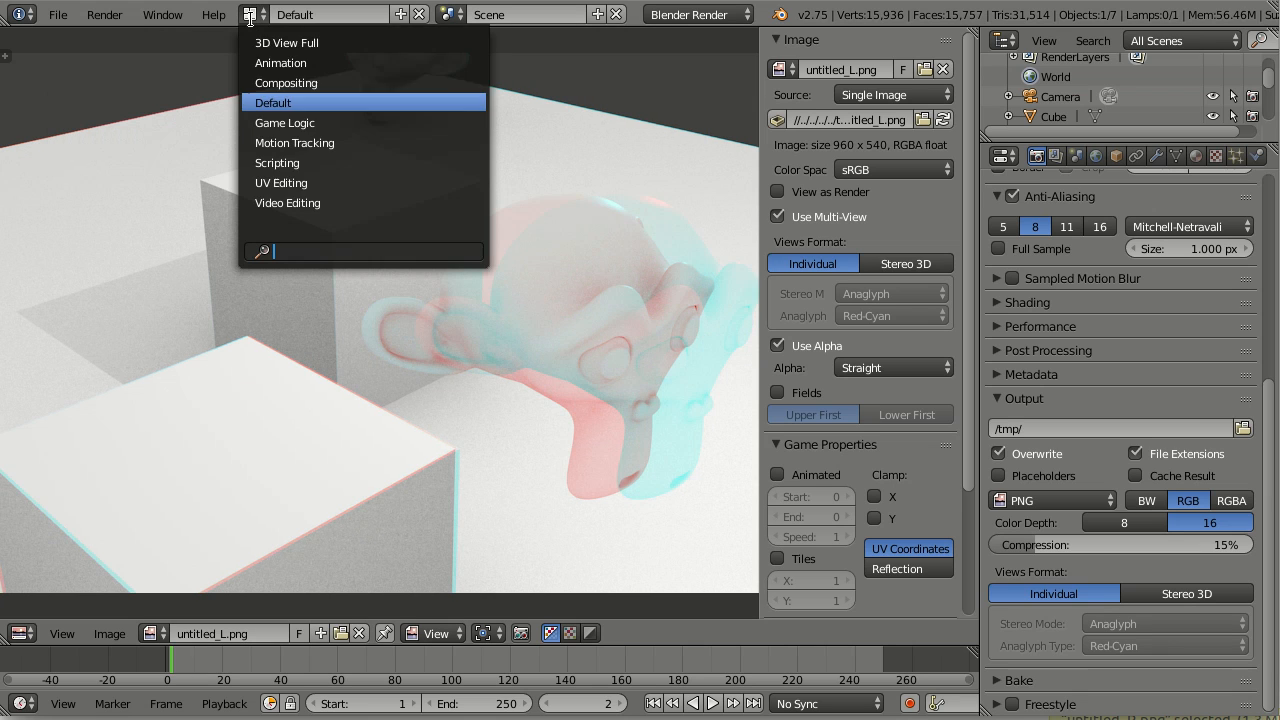
In Video Editing, add untitled_L.png as an image strip with Use Multi-View on.
{"action": "left_click", "coordinate": [287, 203]}
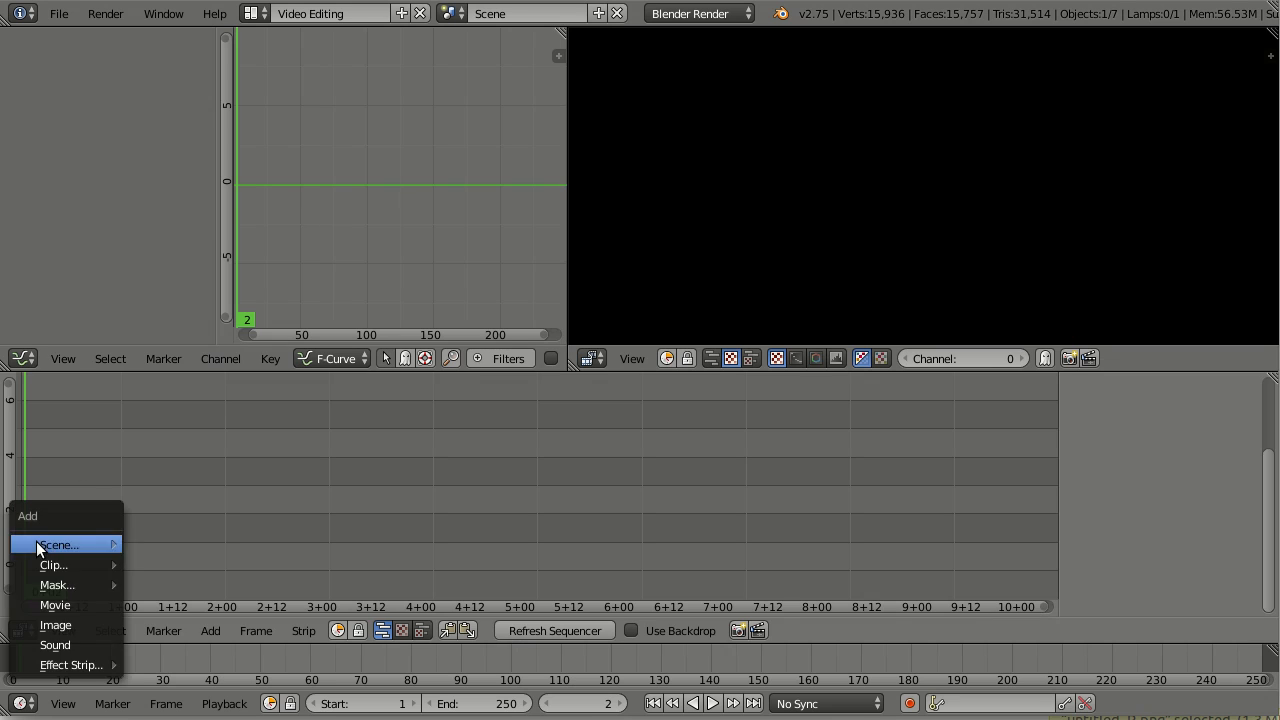
{"action": "left_click", "coordinate": [55, 625]}
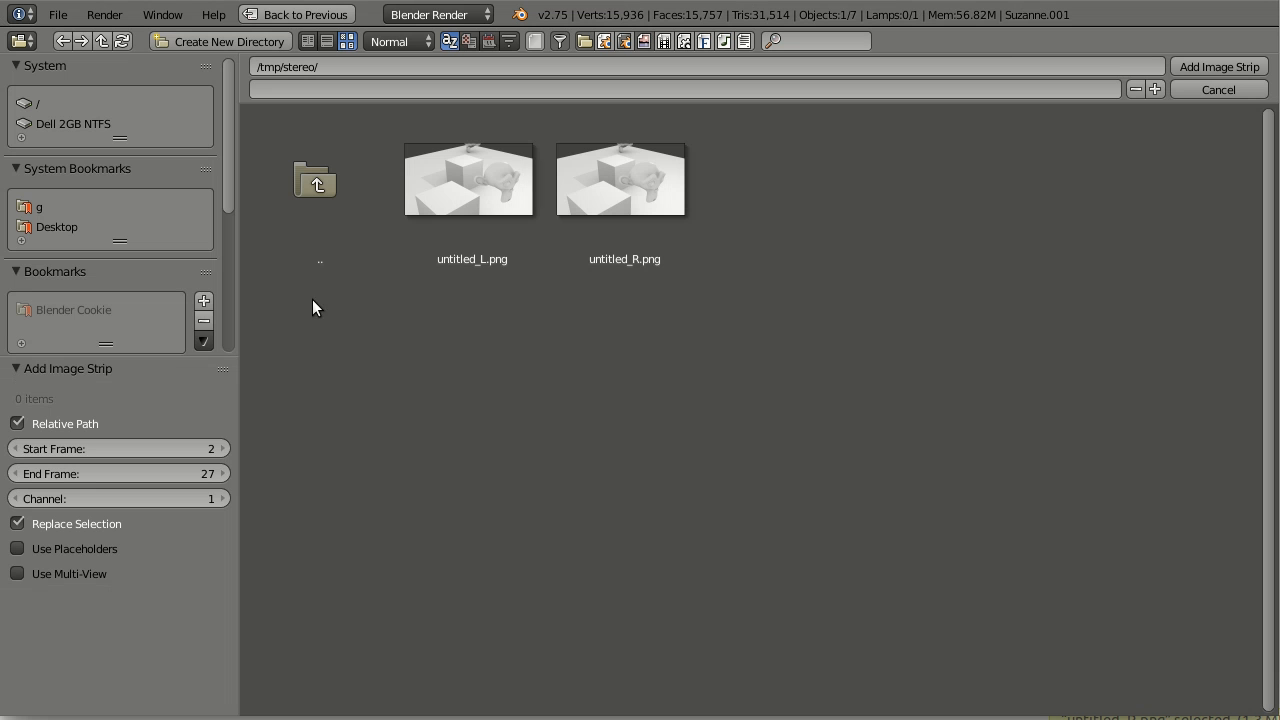
{"action": "left_click", "coordinate": [470, 180]}
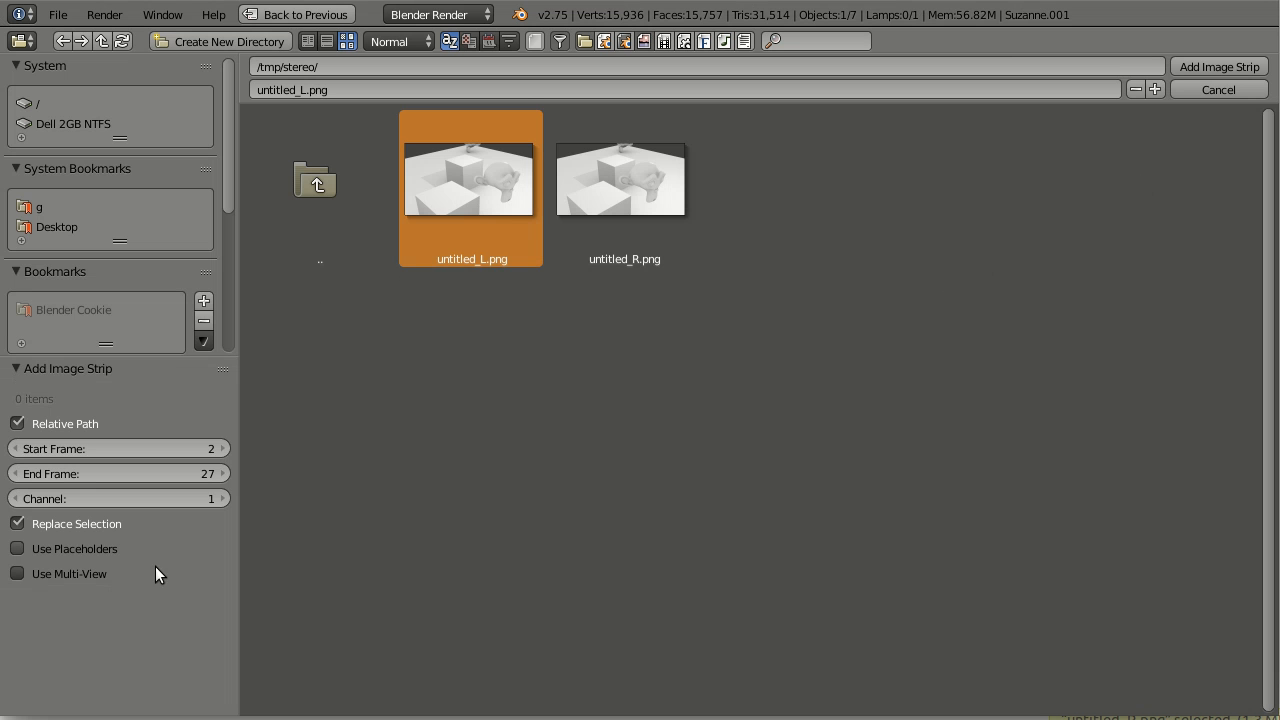
{"action": "mouse_move", "coordinate": [1198, 68]}
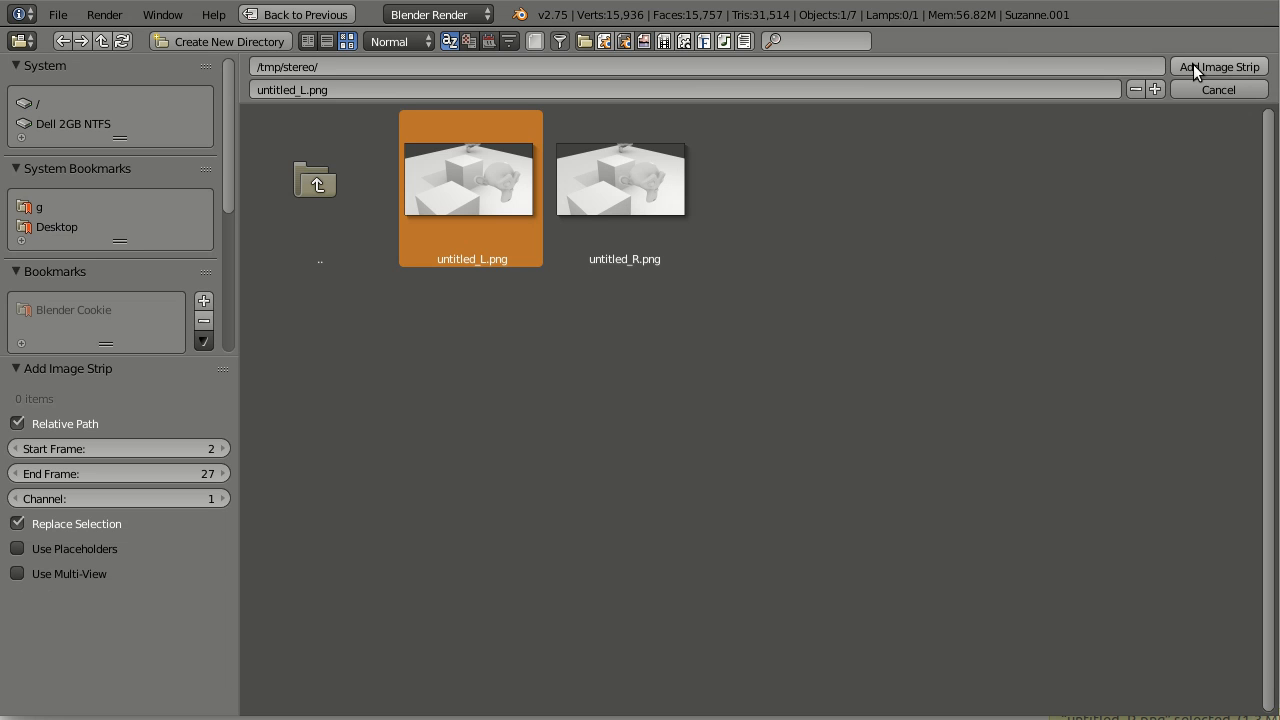
{"action": "left_click", "coordinate": [1218, 65]}
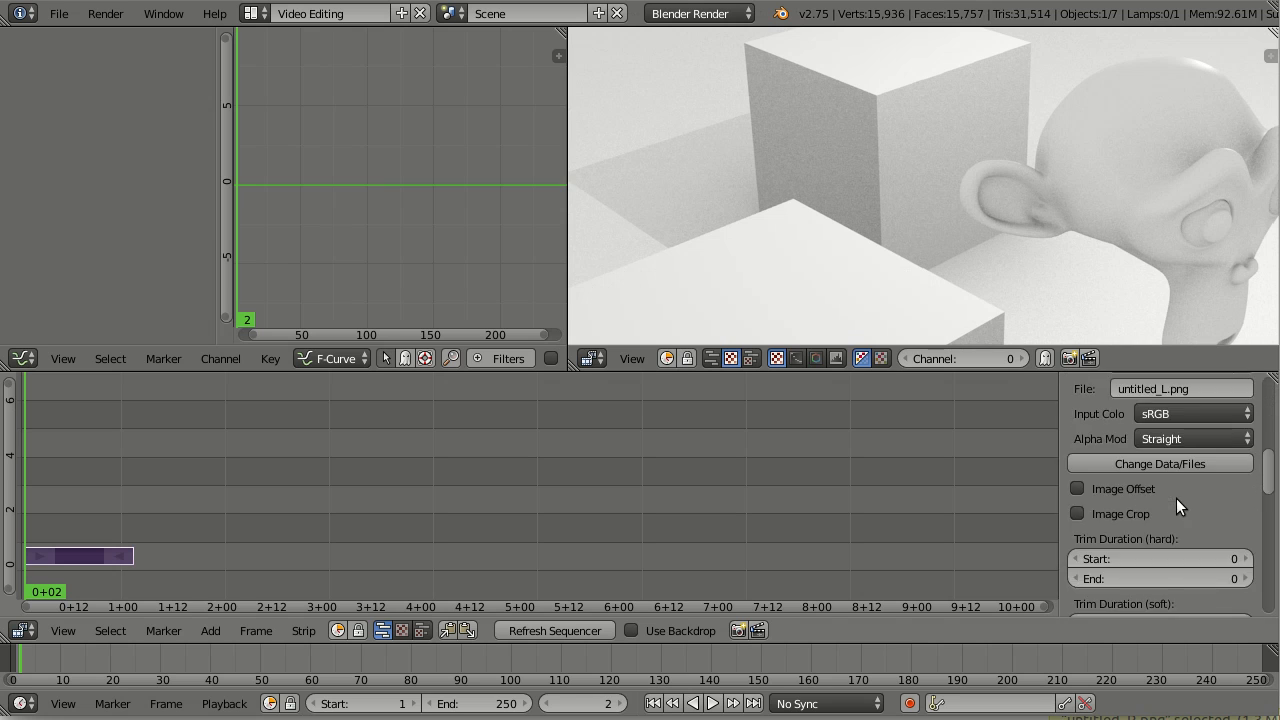
{"action": "left_click", "coordinate": [1077, 508]}
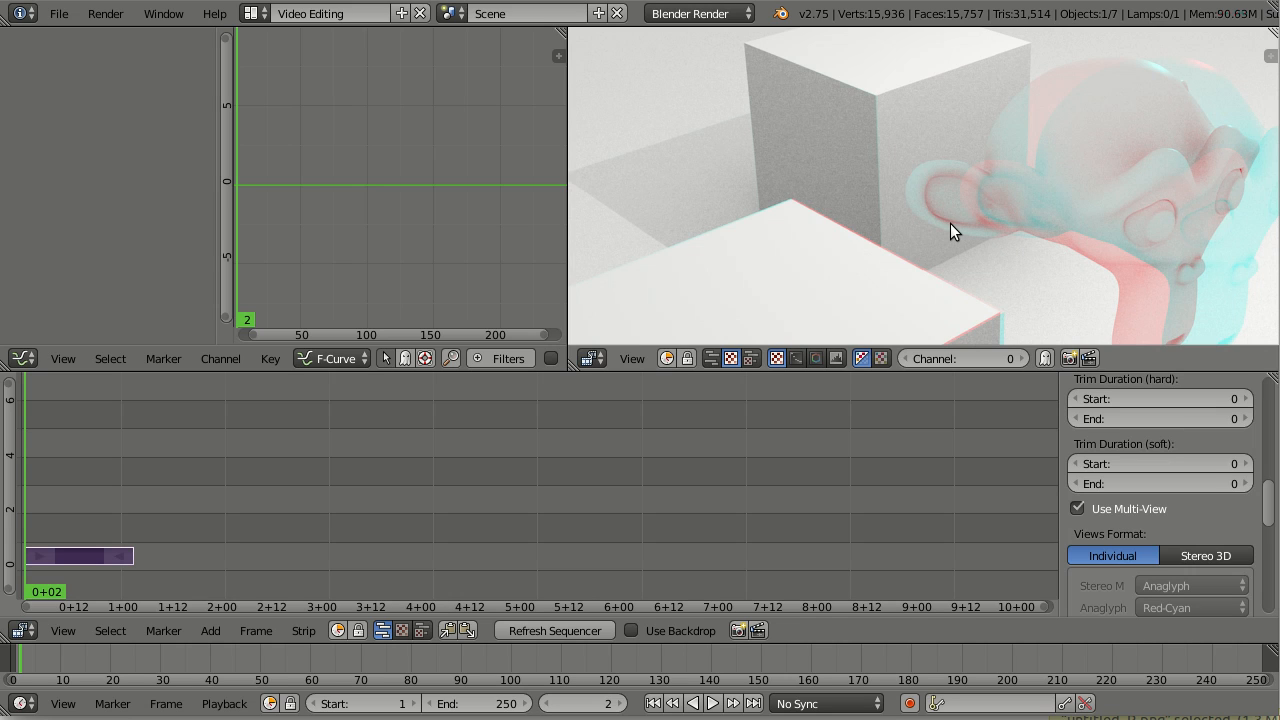
{"action": "mouse_move", "coordinate": [922, 248]}
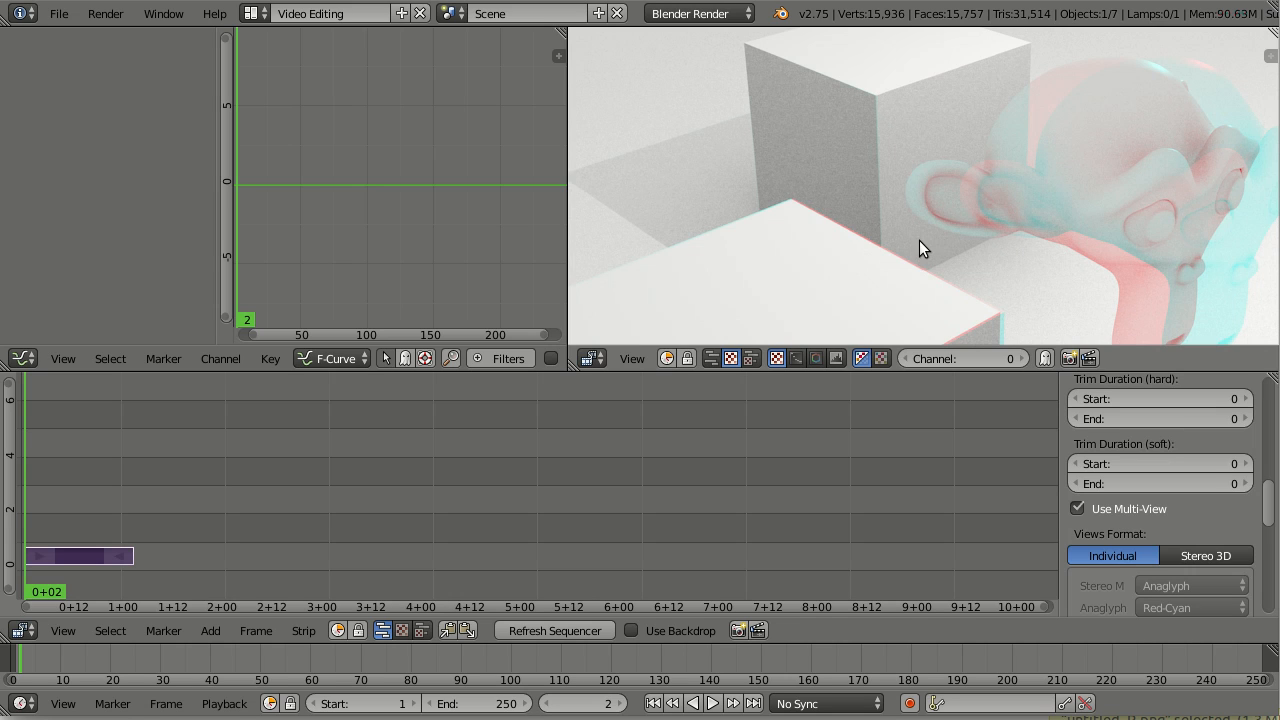
{"action": "mouse_move", "coordinate": [995, 154]}
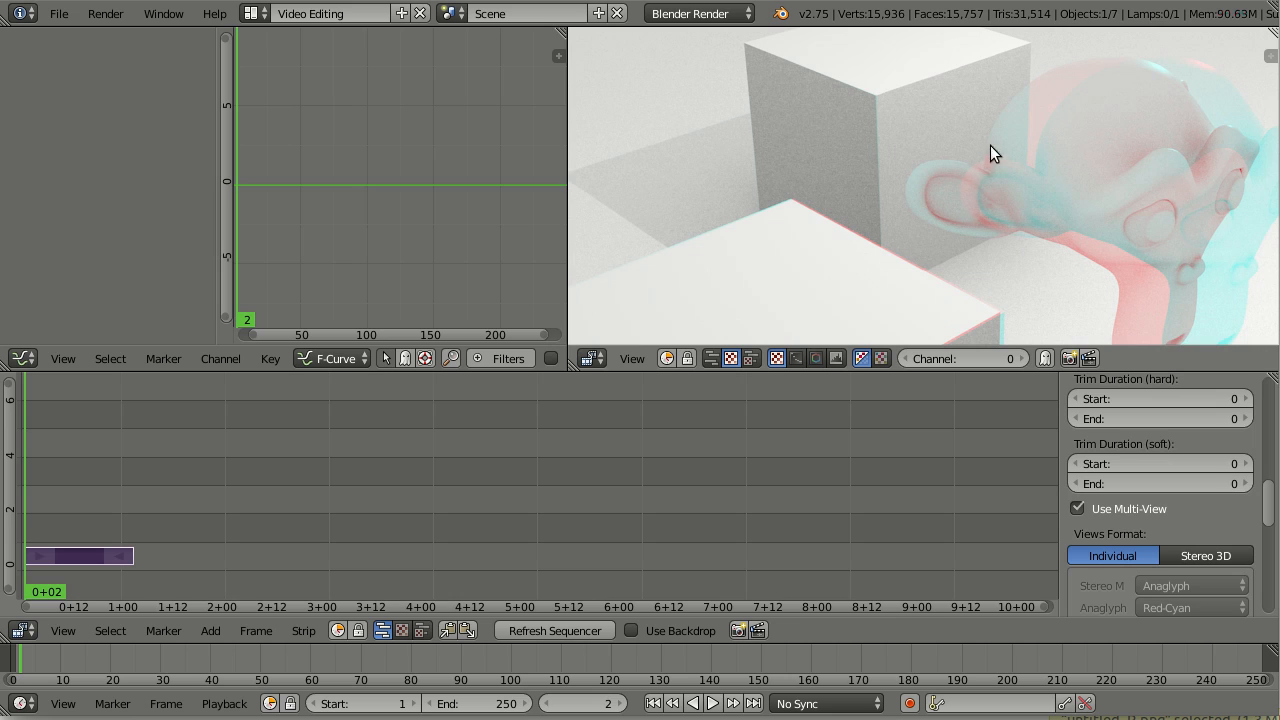
{"action": "mouse_move", "coordinate": [1004, 181]}
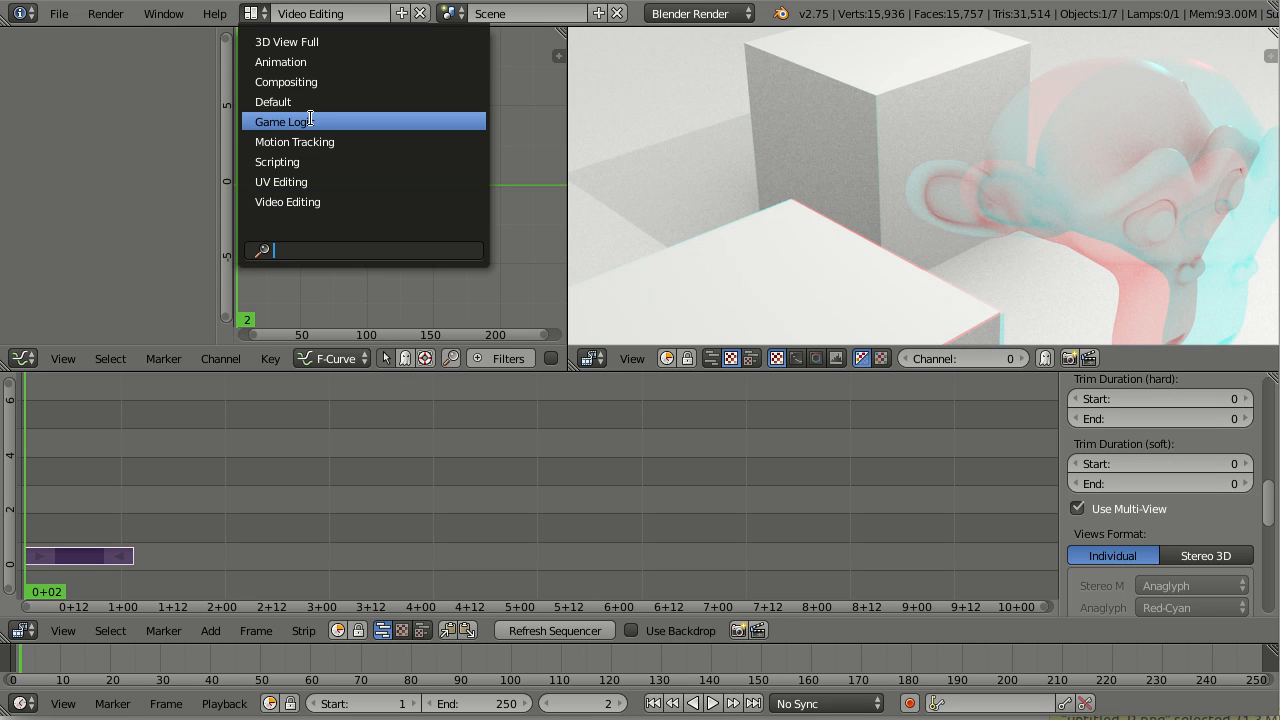
In the Compositing layout, enable Use Nodes and add a Switch View node.
{"action": "left_click", "coordinate": [286, 82]}
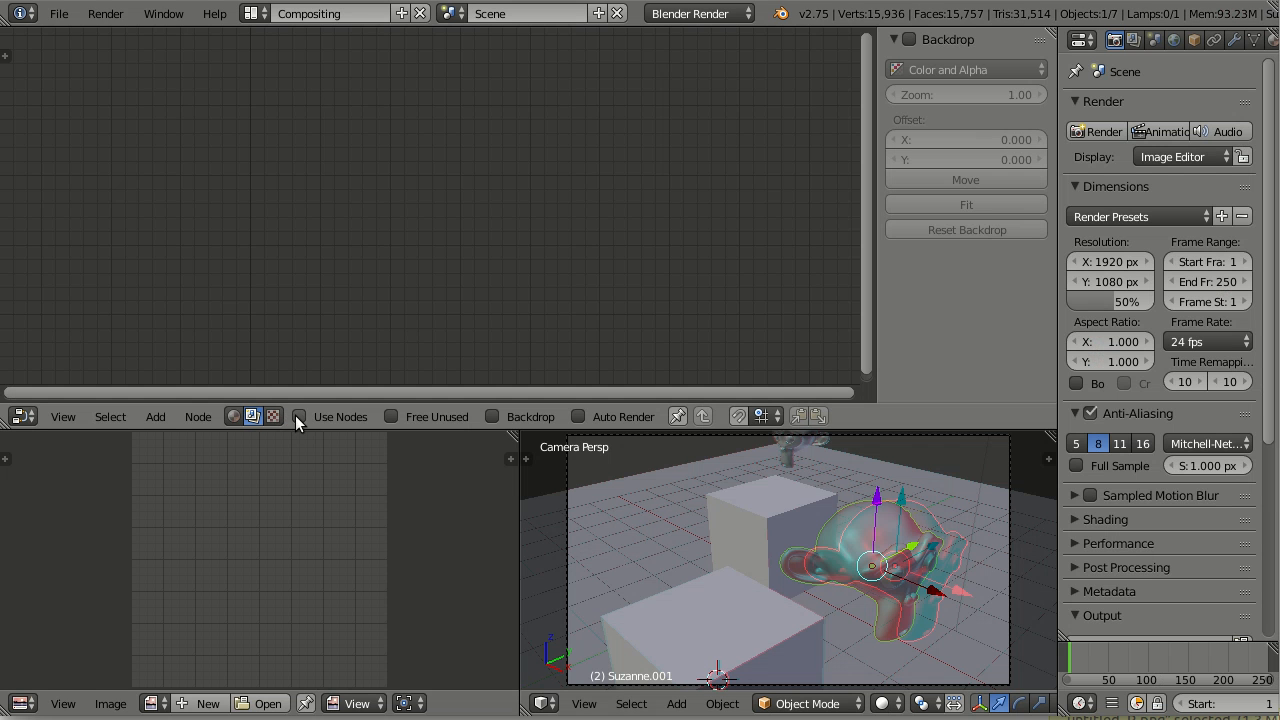
{"action": "left_click", "coordinate": [299, 416]}
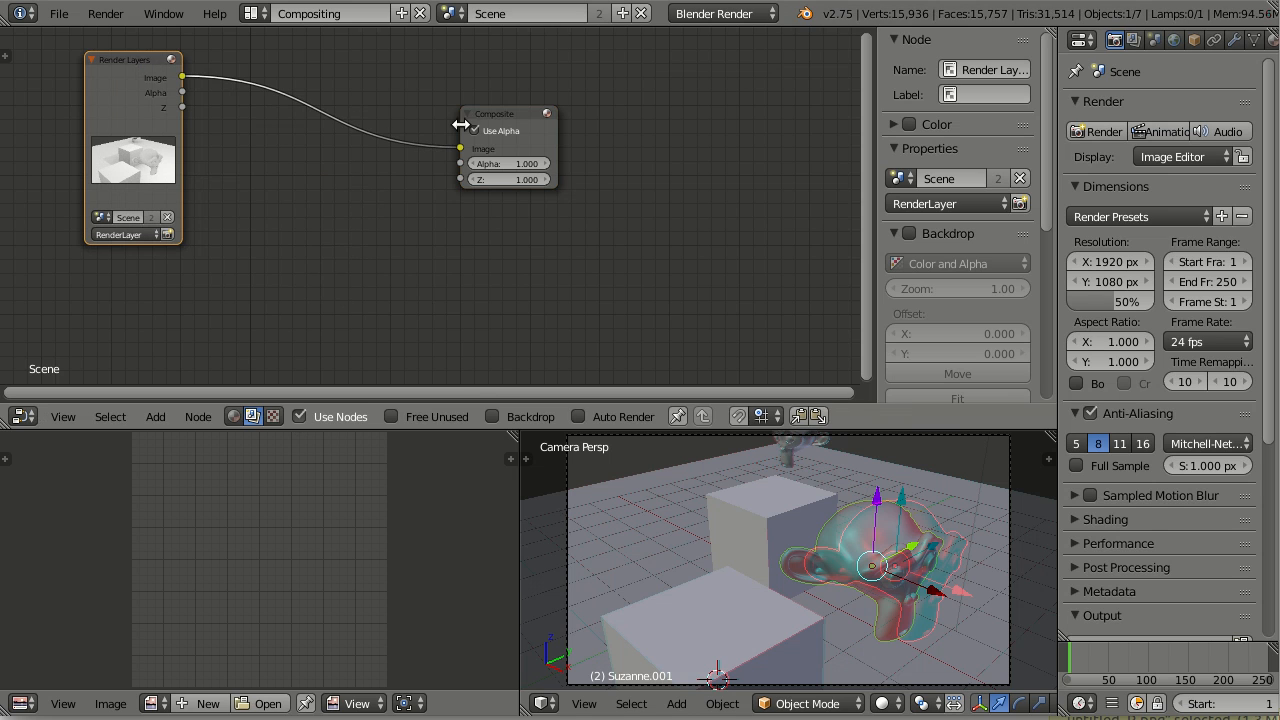
{"action": "left_click", "coordinate": [155, 417]}
{"action": "type", "text": "v"}
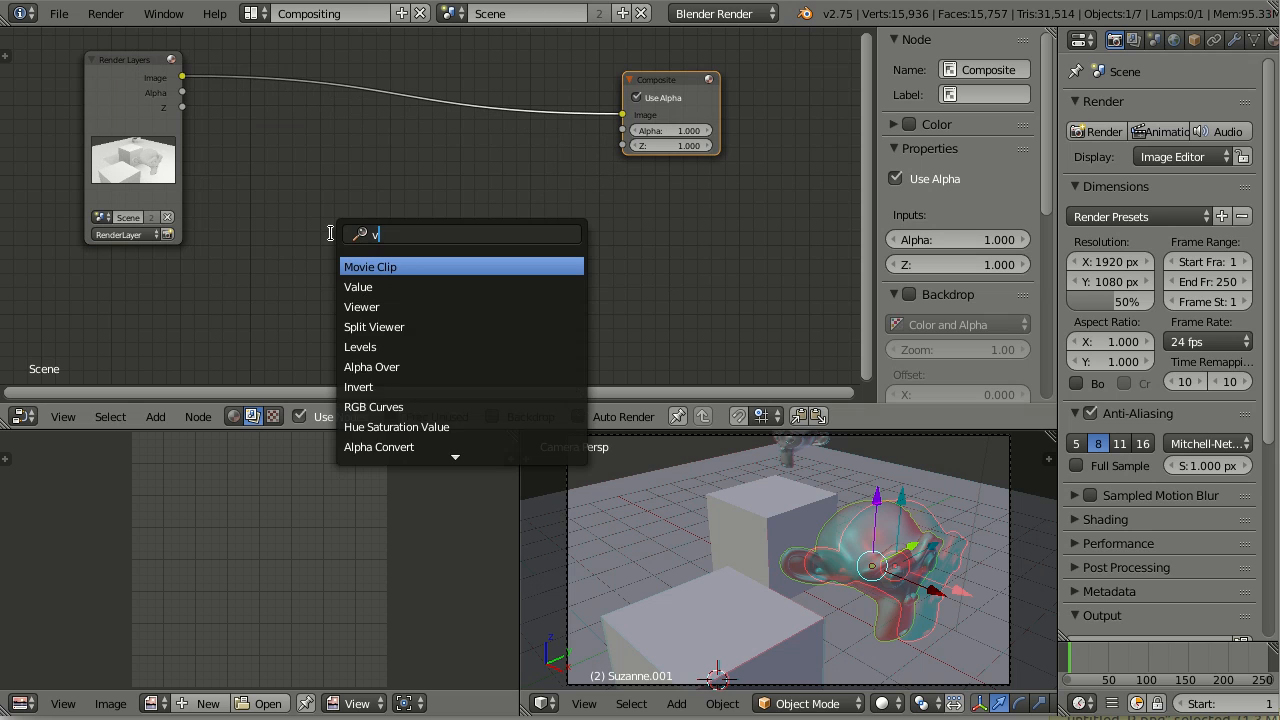
{"action": "type", "text": "ie"}
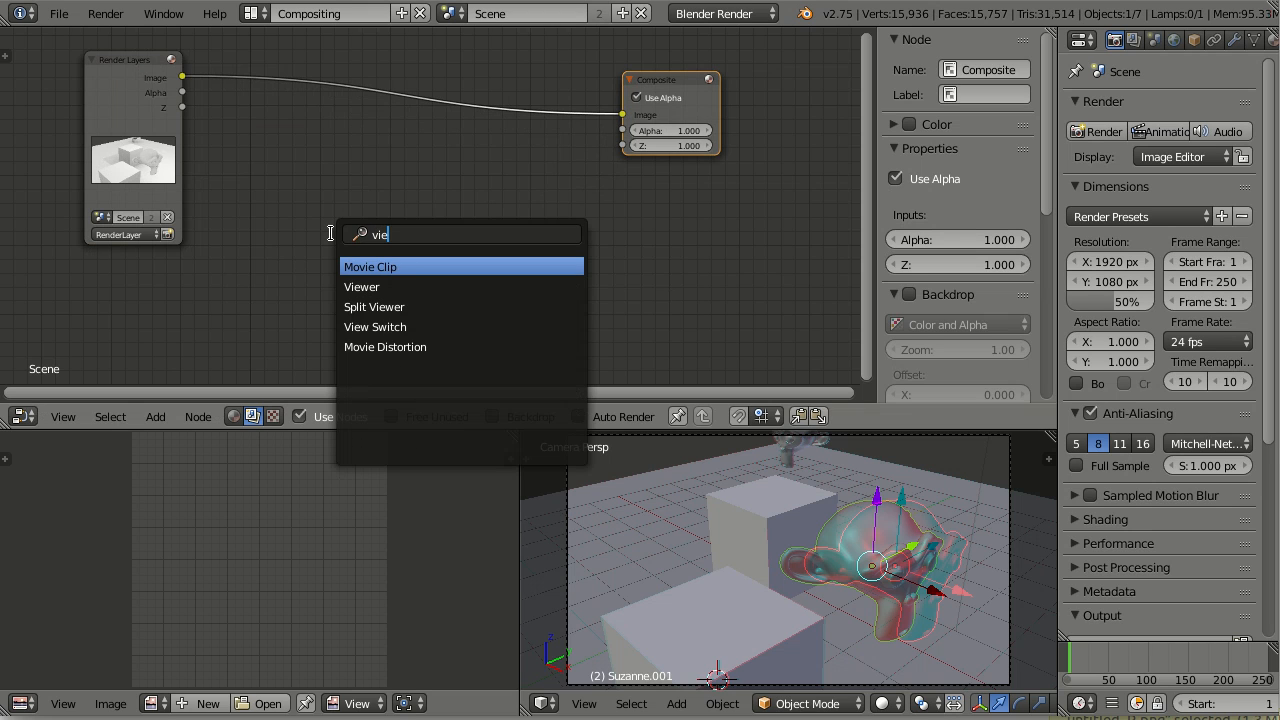
{"action": "left_click", "coordinate": [375, 326]}
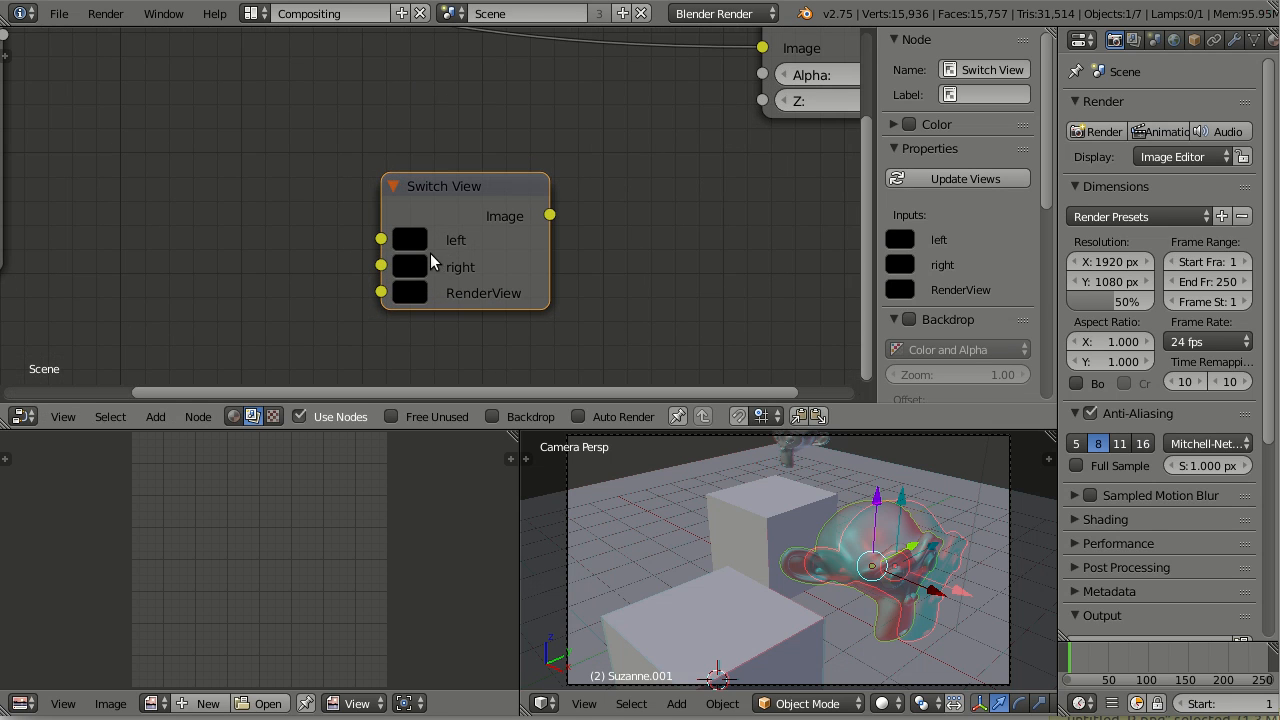
{"action": "mouse_move", "coordinate": [386, 272]}
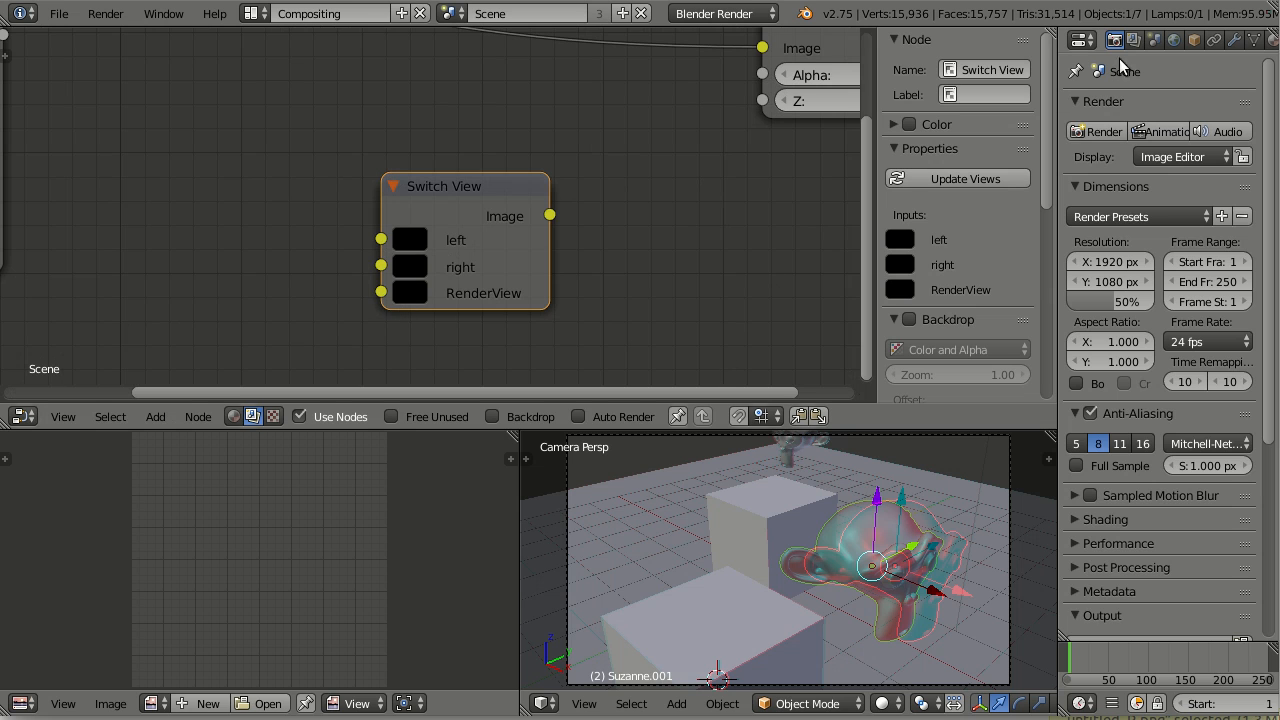
Set render Views to Multi-View, back to Stereo 3D, and add a fresh Switch View node.
{"action": "scroll", "scroll_direction": "down", "scroll_amount": 3}
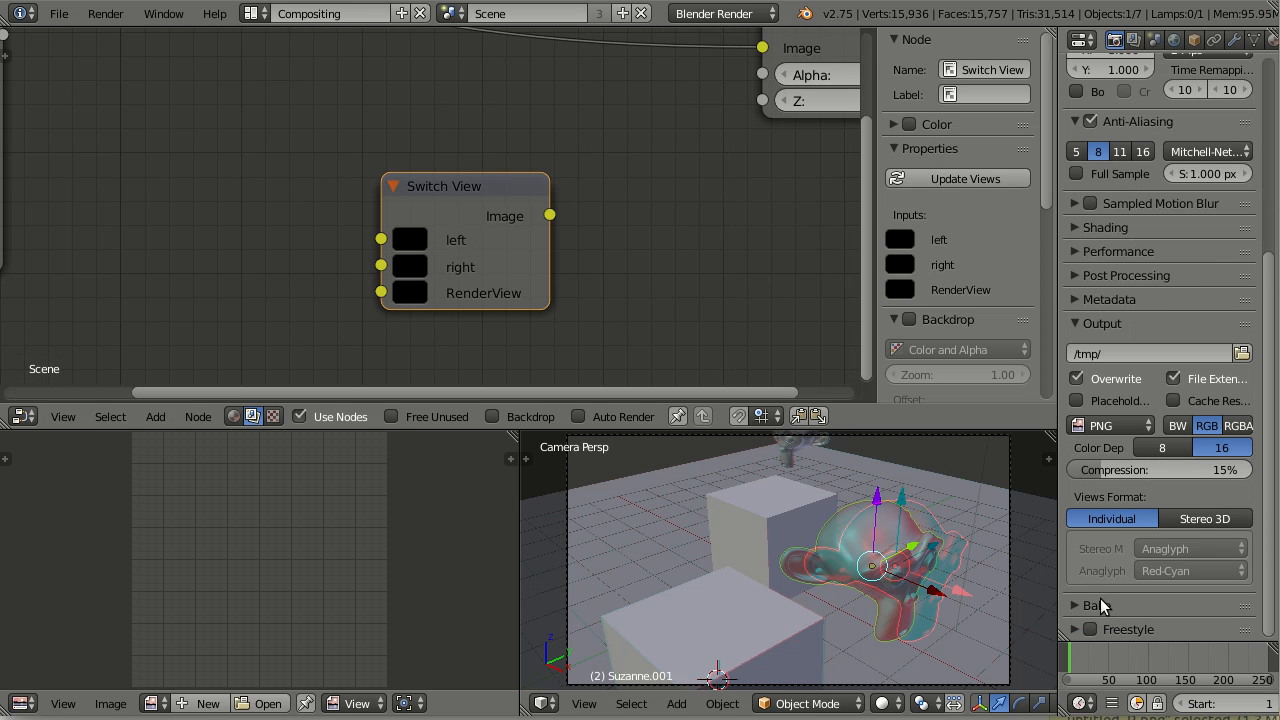
{"action": "left_click", "coordinate": [1122, 40]}
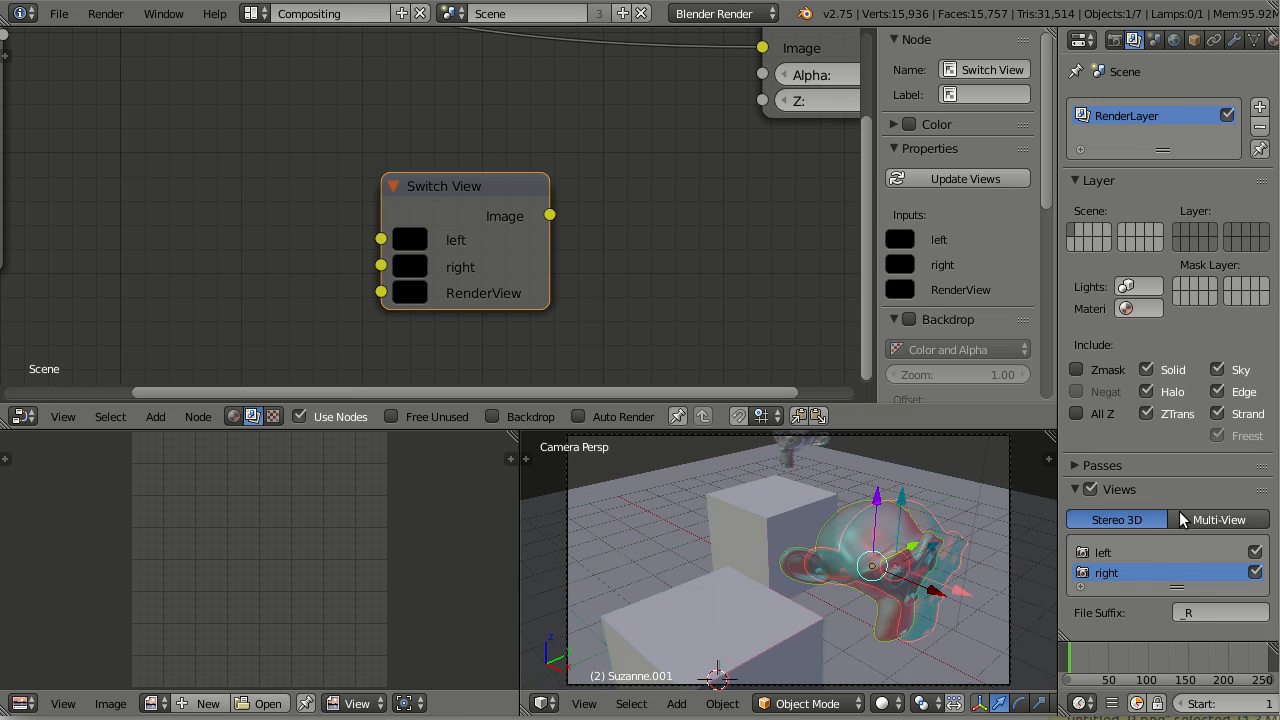
{"action": "left_click", "coordinate": [1219, 519]}
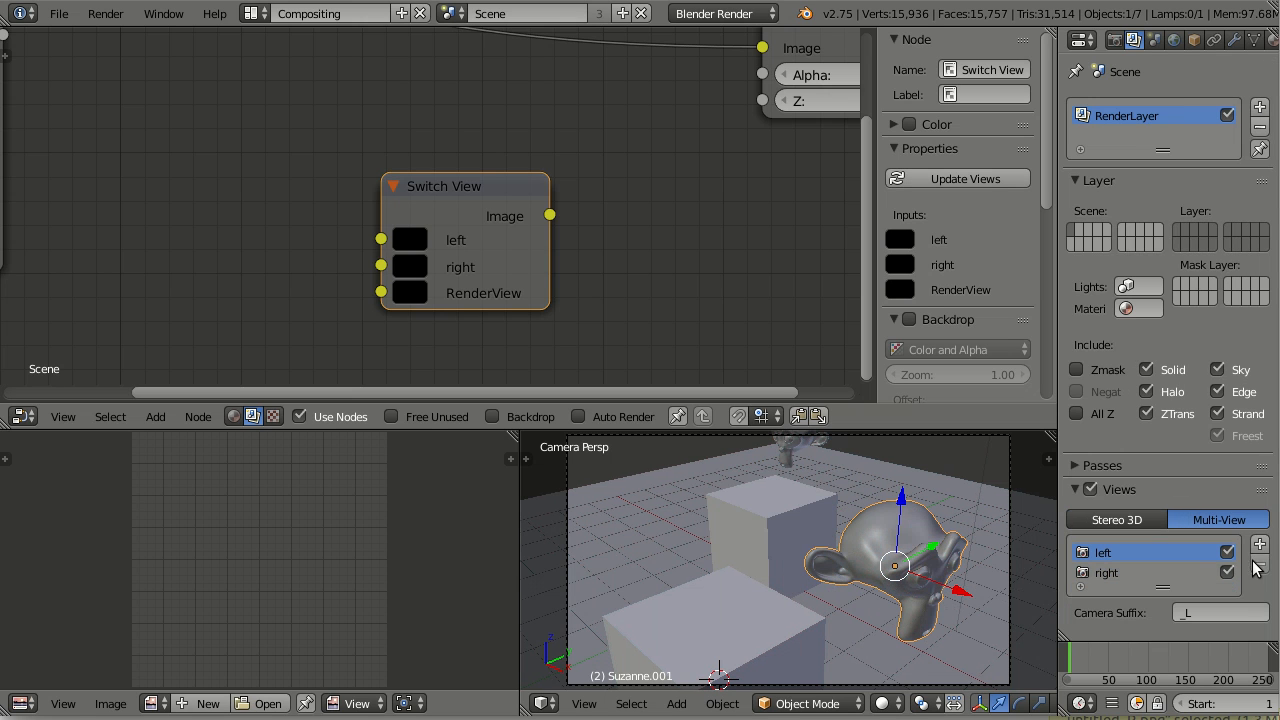
{"action": "left_click", "coordinate": [1116, 519]}
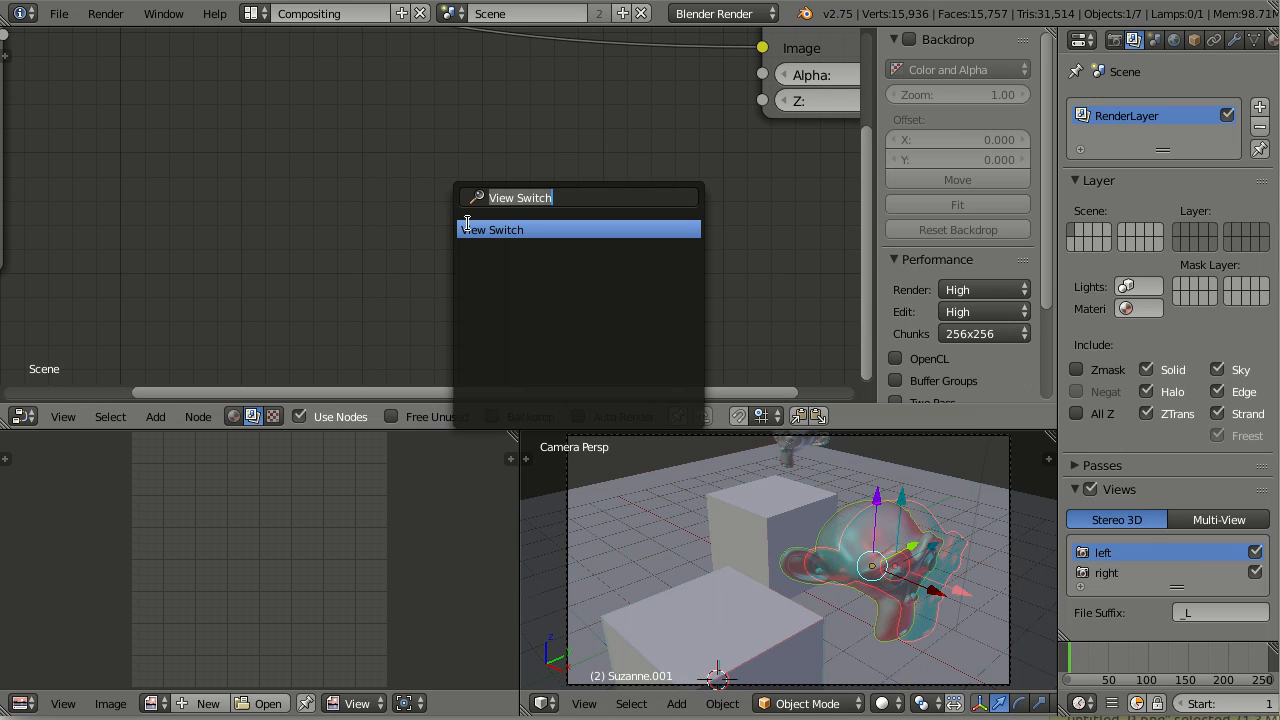
{"action": "left_click", "coordinate": [492, 229]}
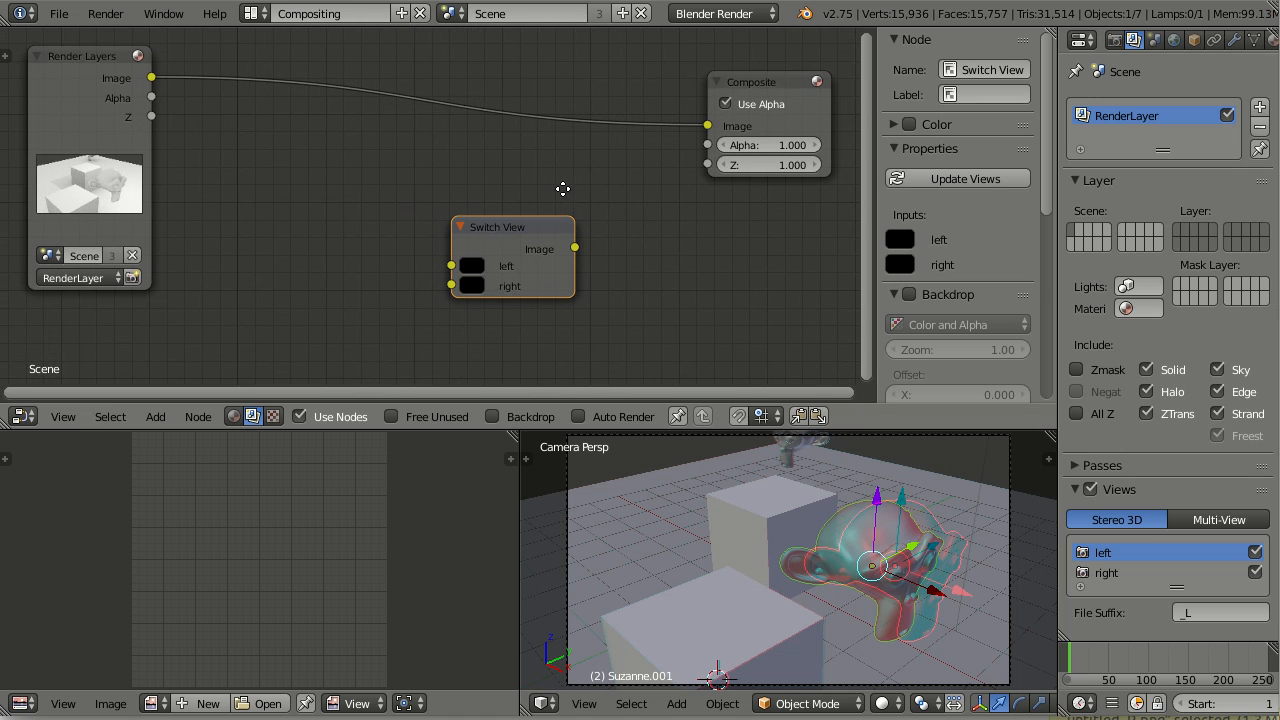
{"action": "mouse_move", "coordinate": [472, 300]}
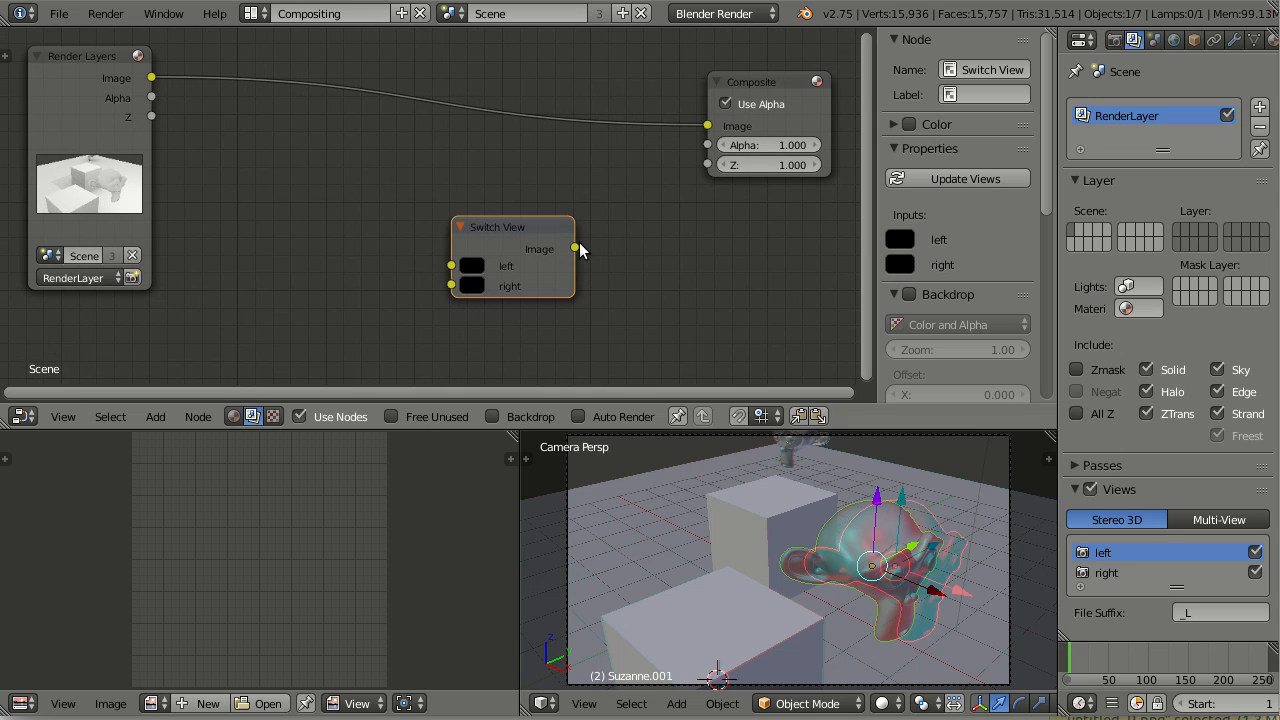
{"action": "mouse_move", "coordinate": [565, 249]}
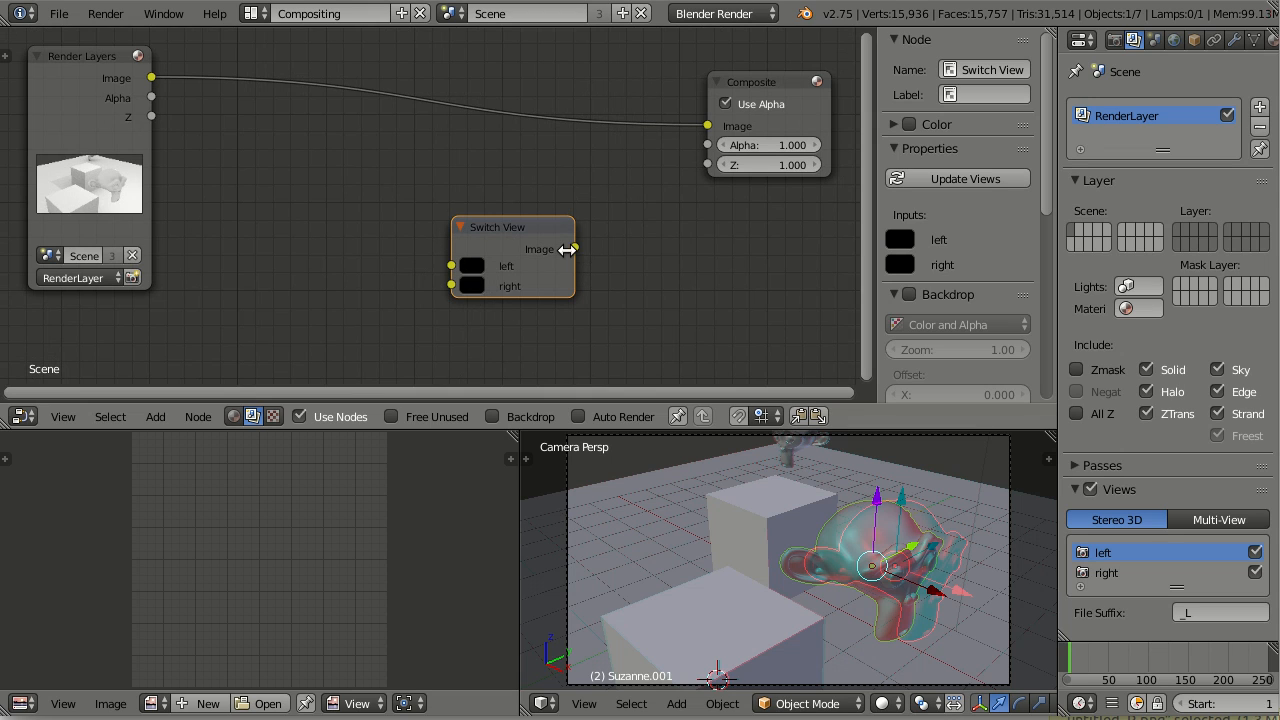
{"action": "mouse_move", "coordinate": [640, 211]}
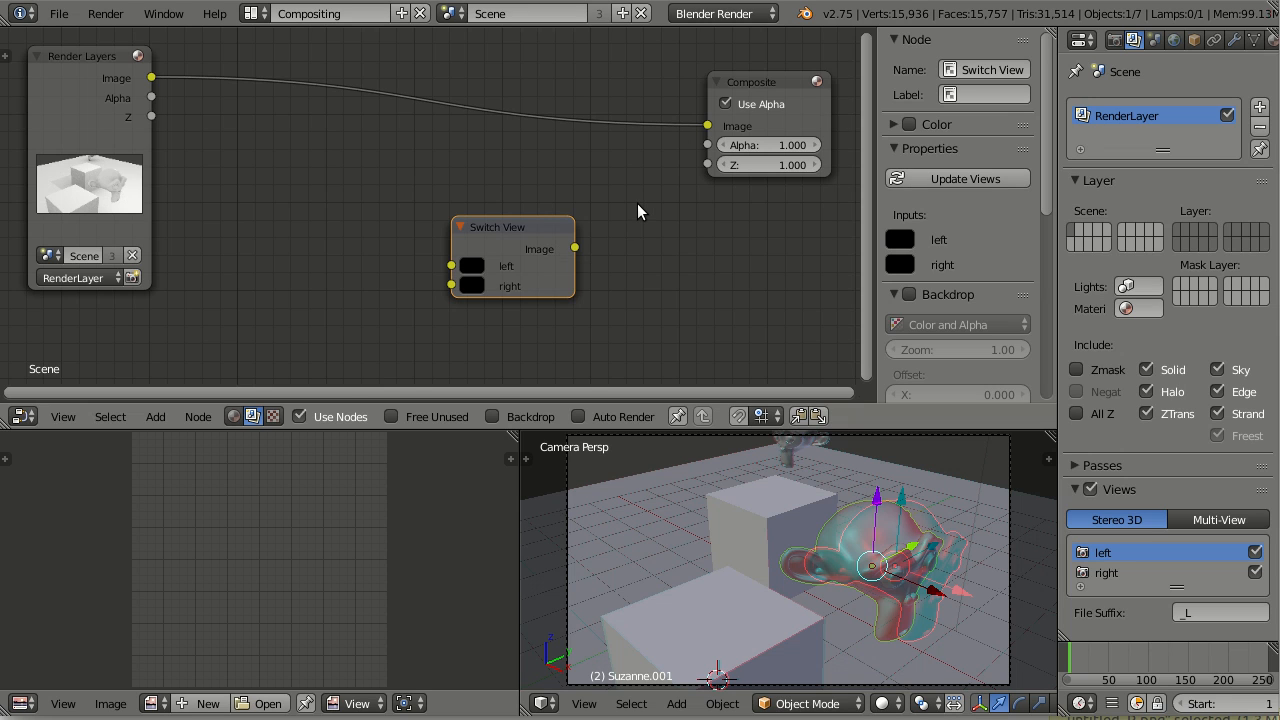